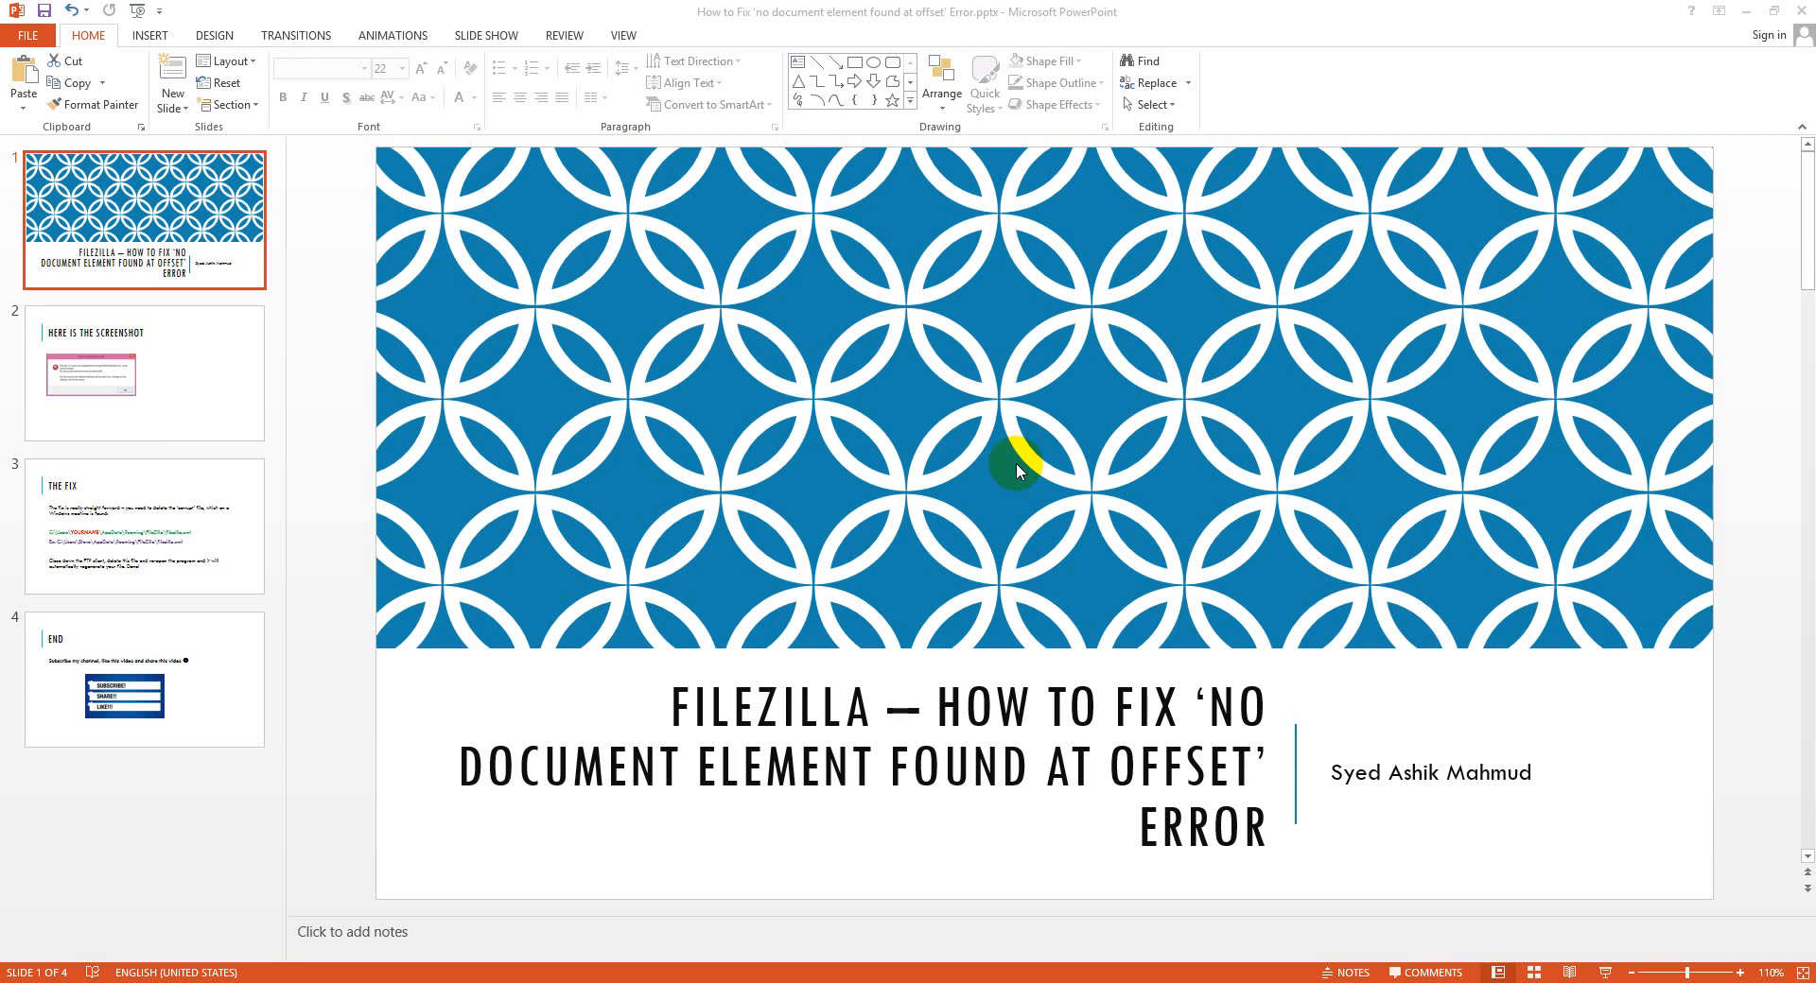
{"action": "mouse_move", "coordinate": [839, 728]}
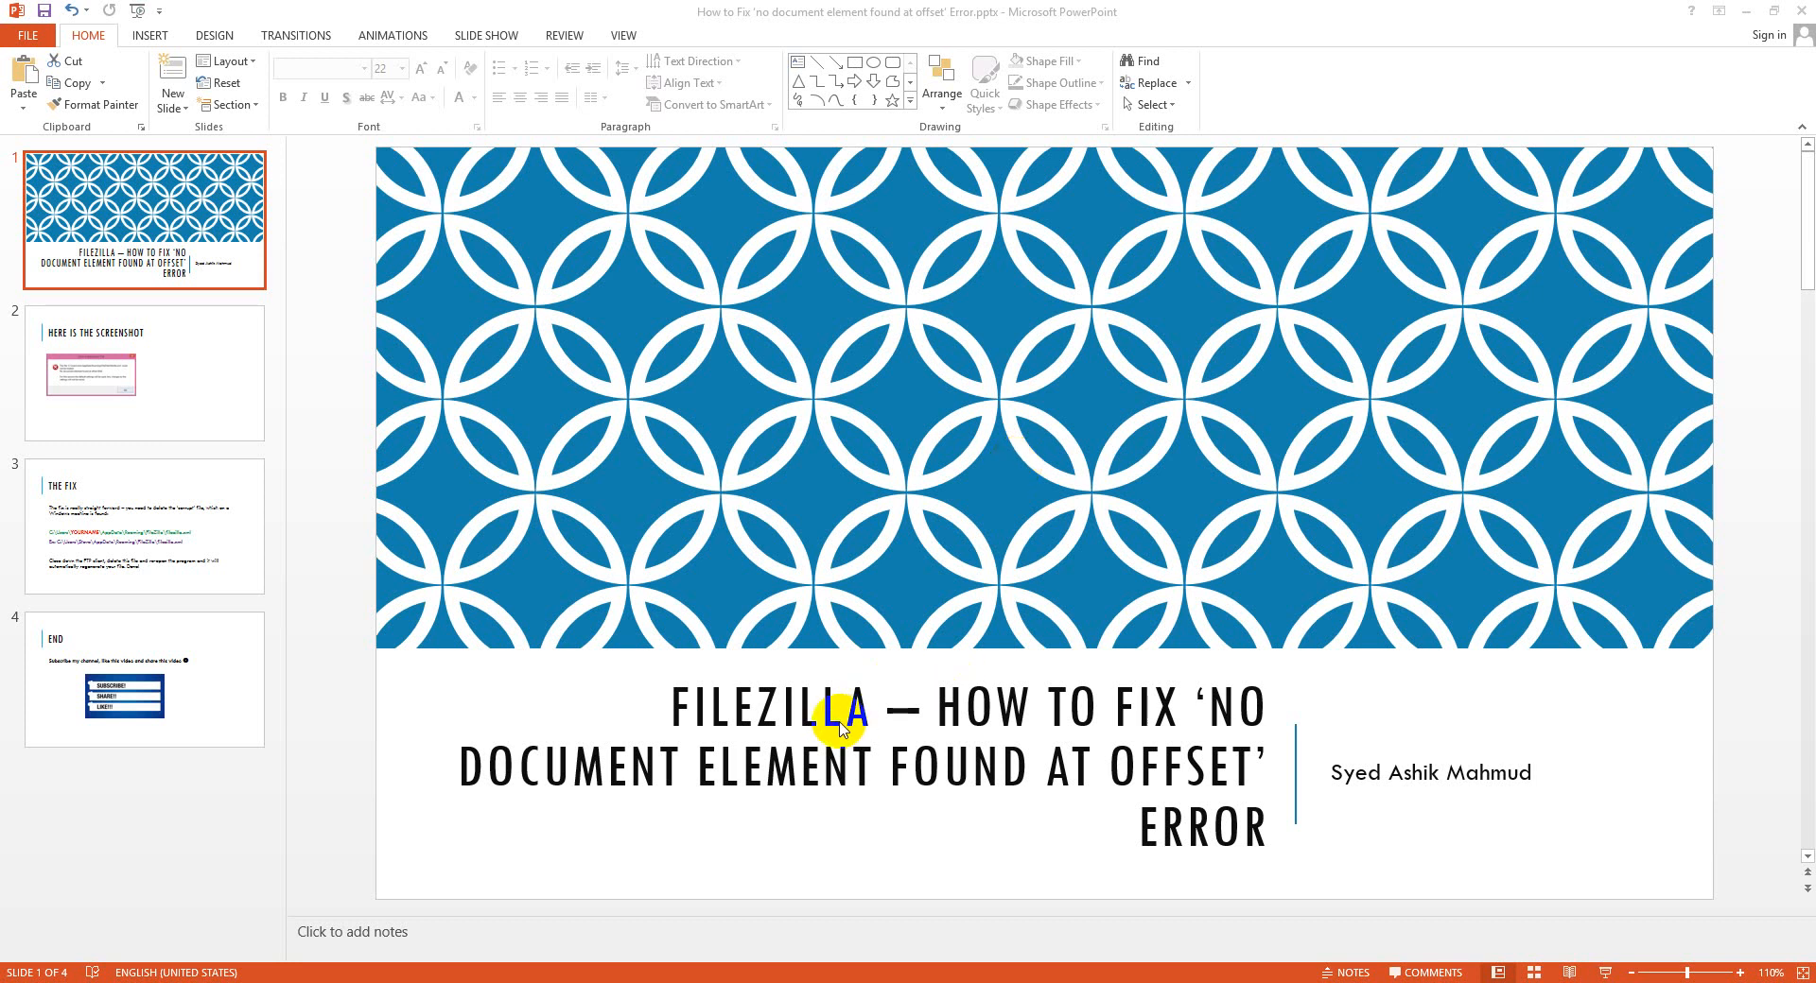
{"action": "mouse_move", "coordinate": [919, 800]}
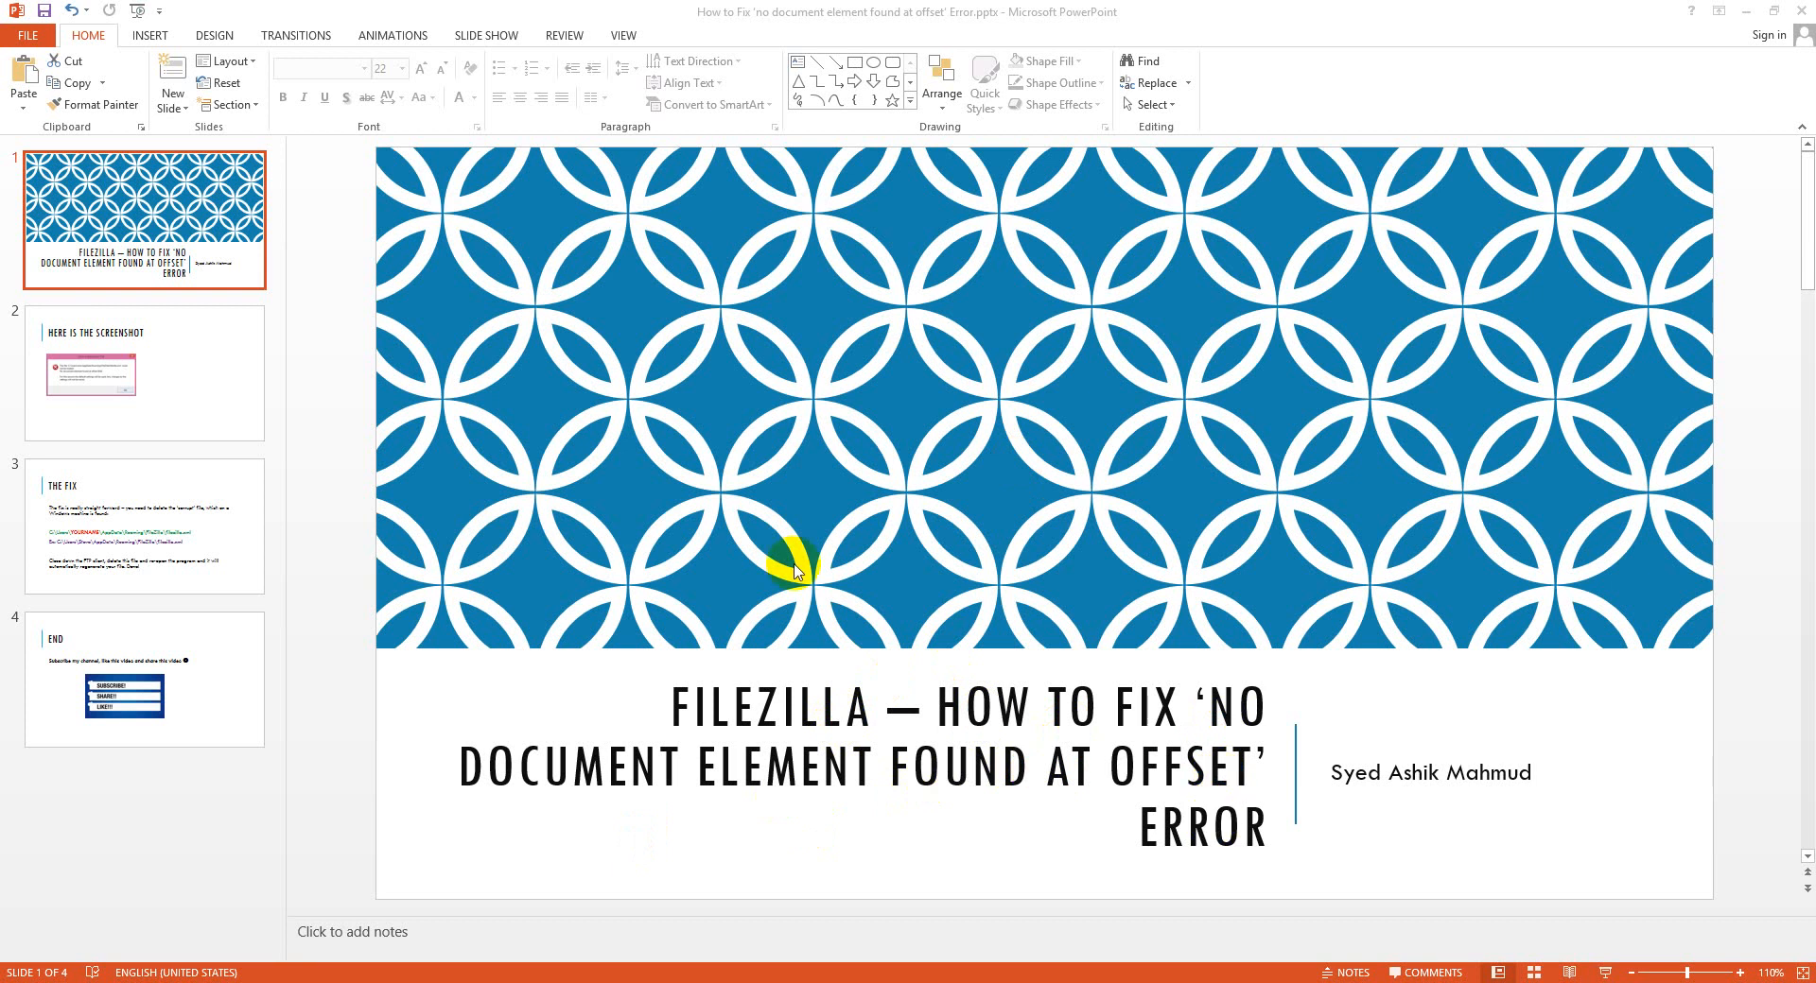
Show the second slide with the screenshot of FileZilla's 'Error loading xml file' message
{"action": "left_click", "coordinate": [142, 373]}
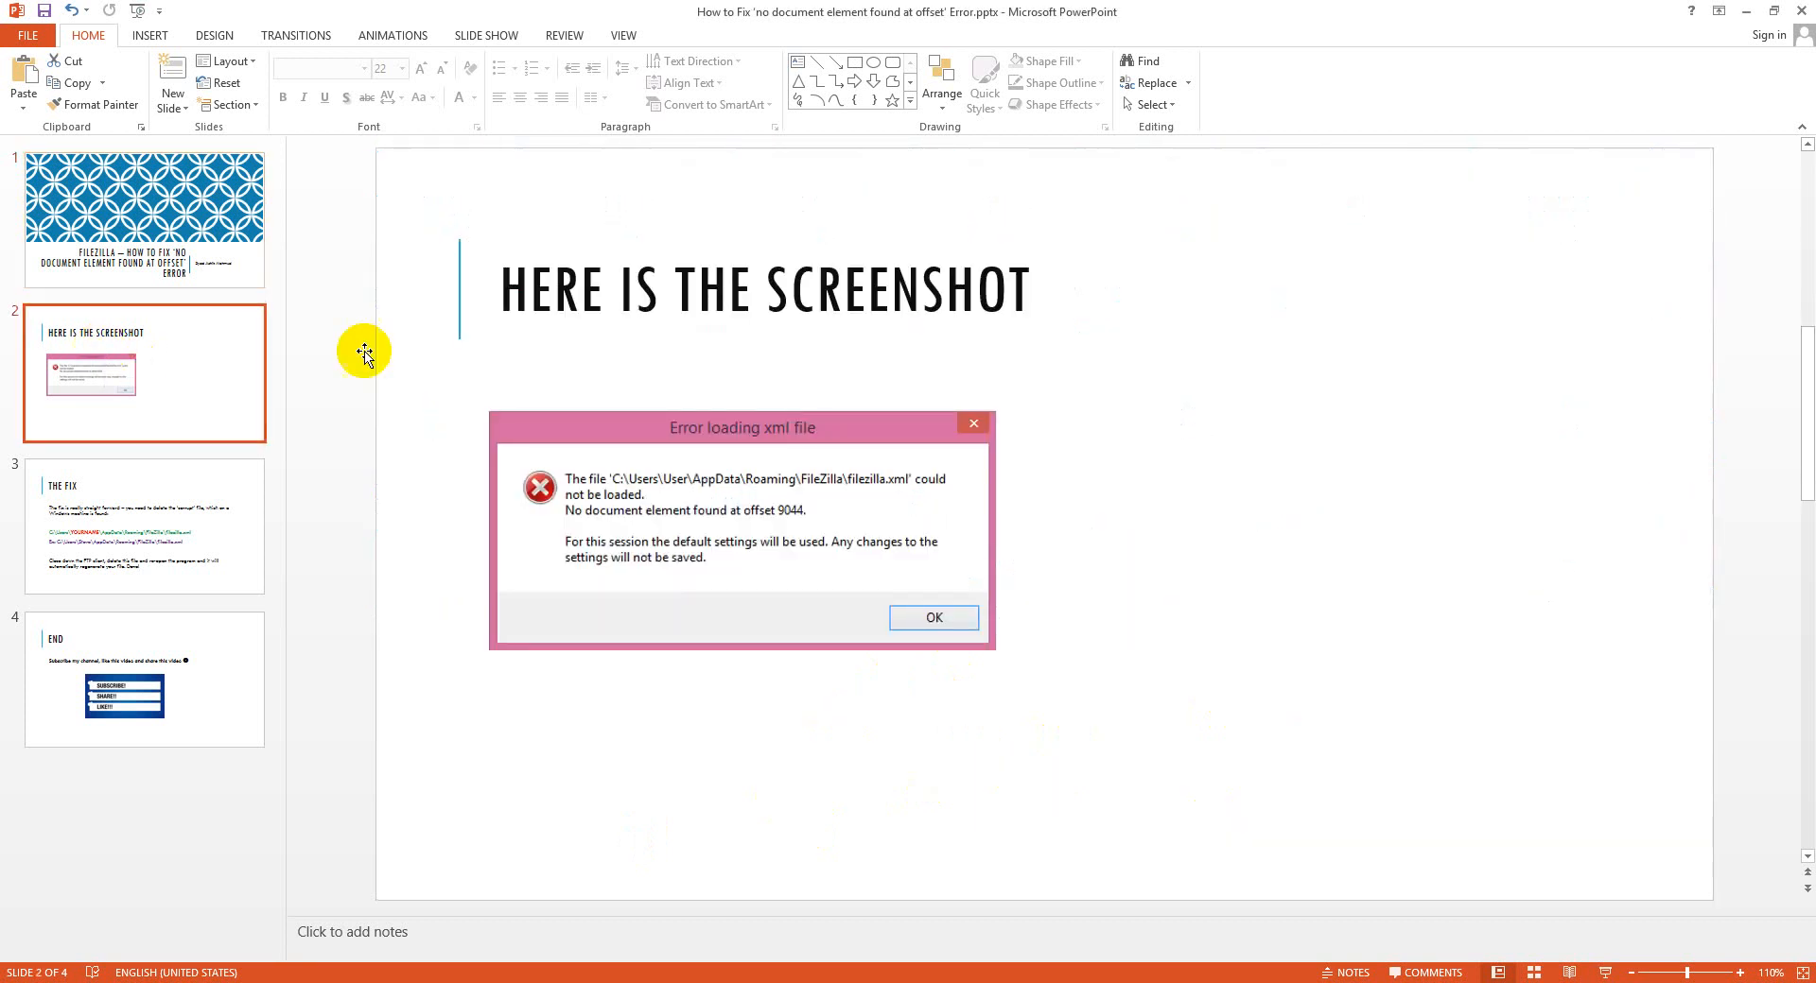
{"action": "mouse_move", "coordinate": [647, 538]}
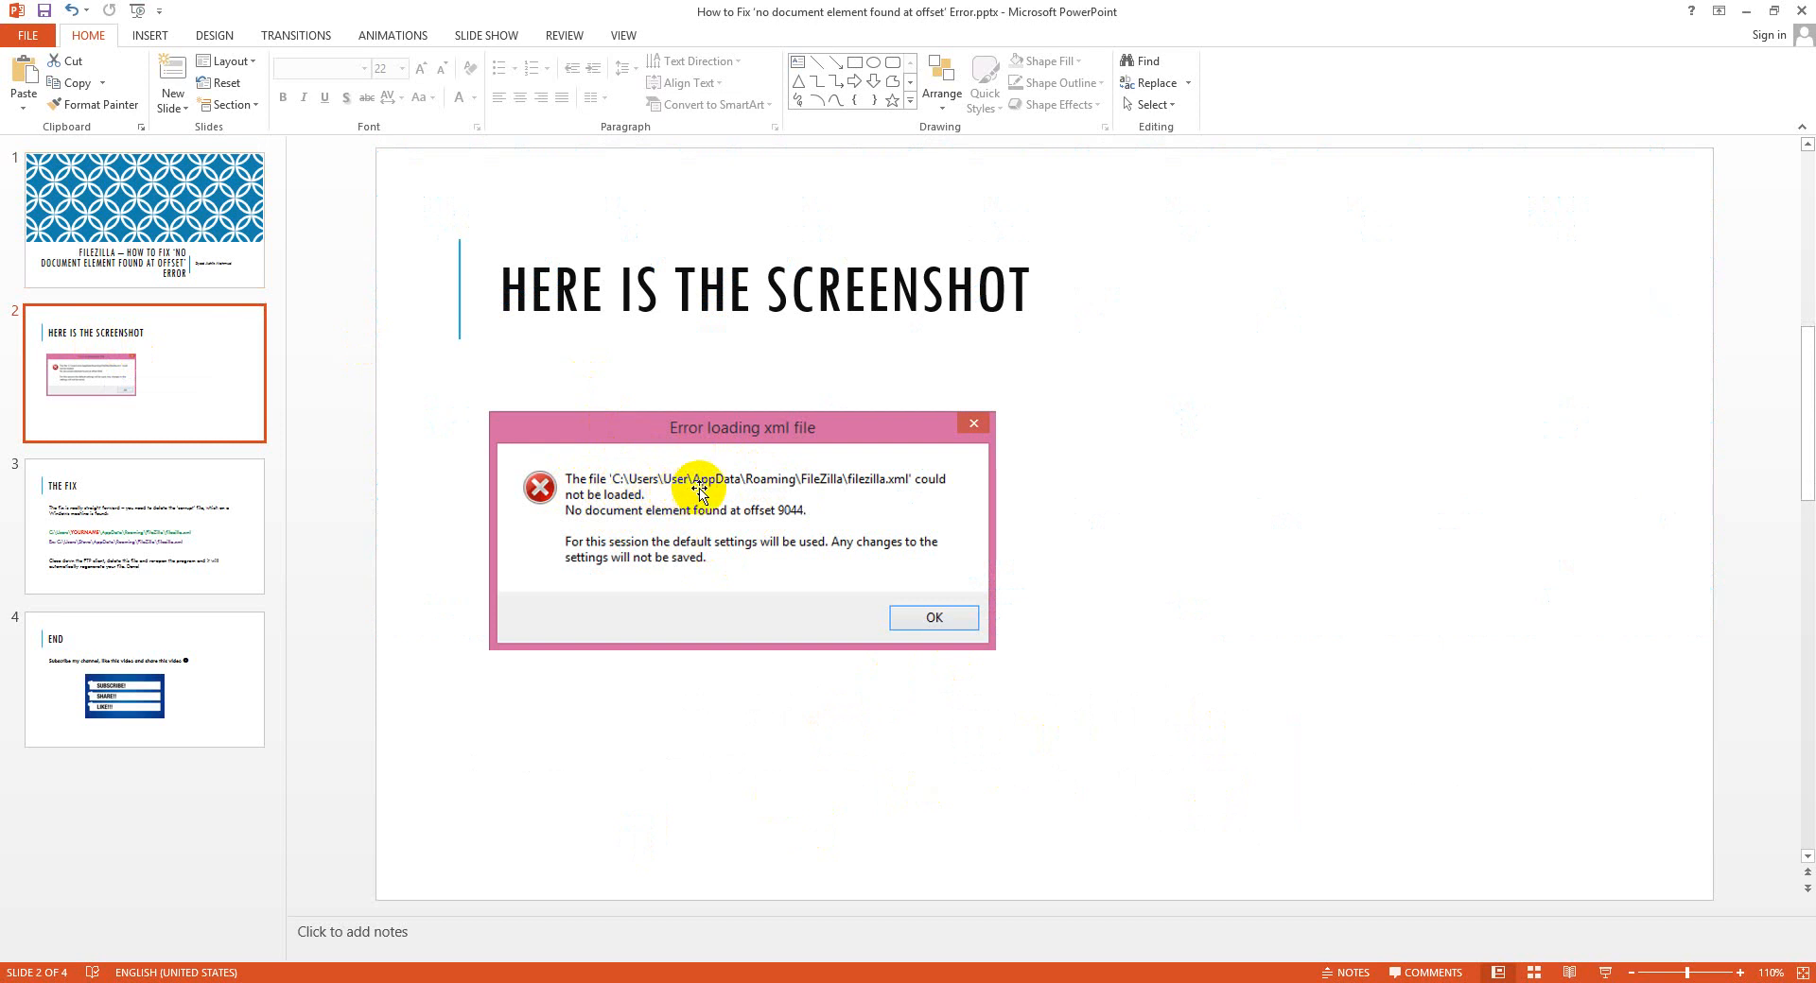
{"action": "mouse_move", "coordinate": [927, 484]}
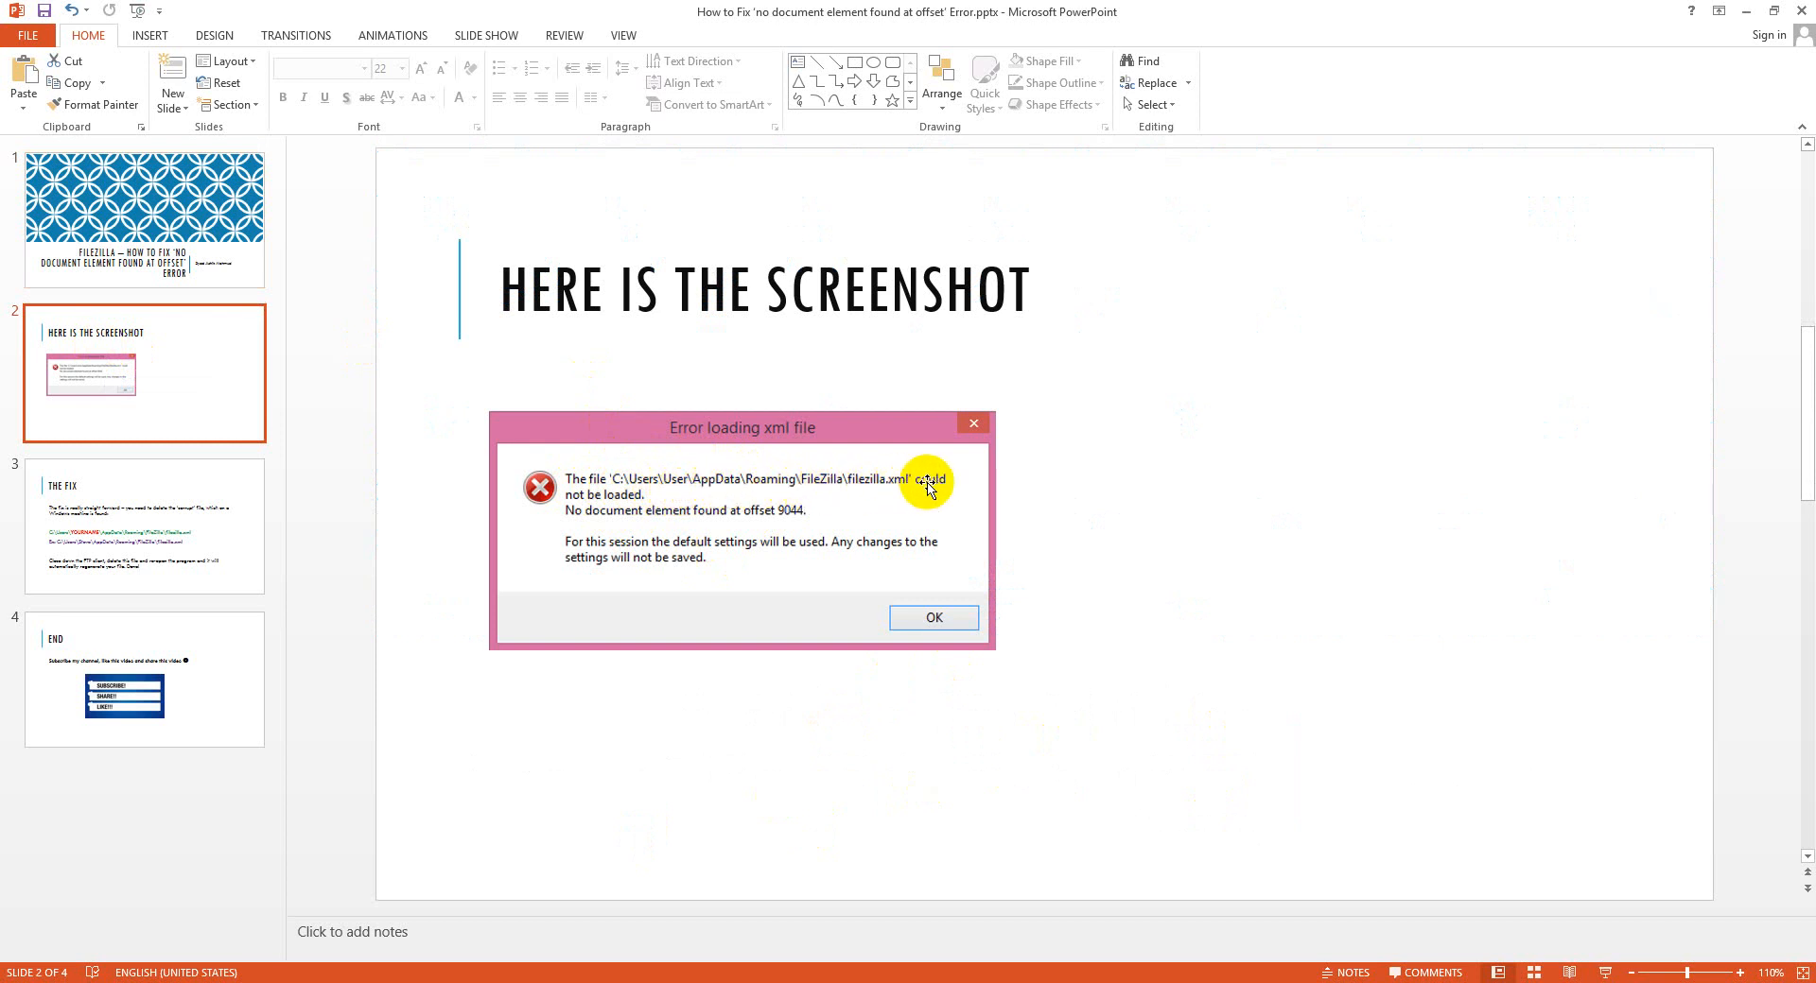
{"action": "mouse_move", "coordinate": [681, 495]}
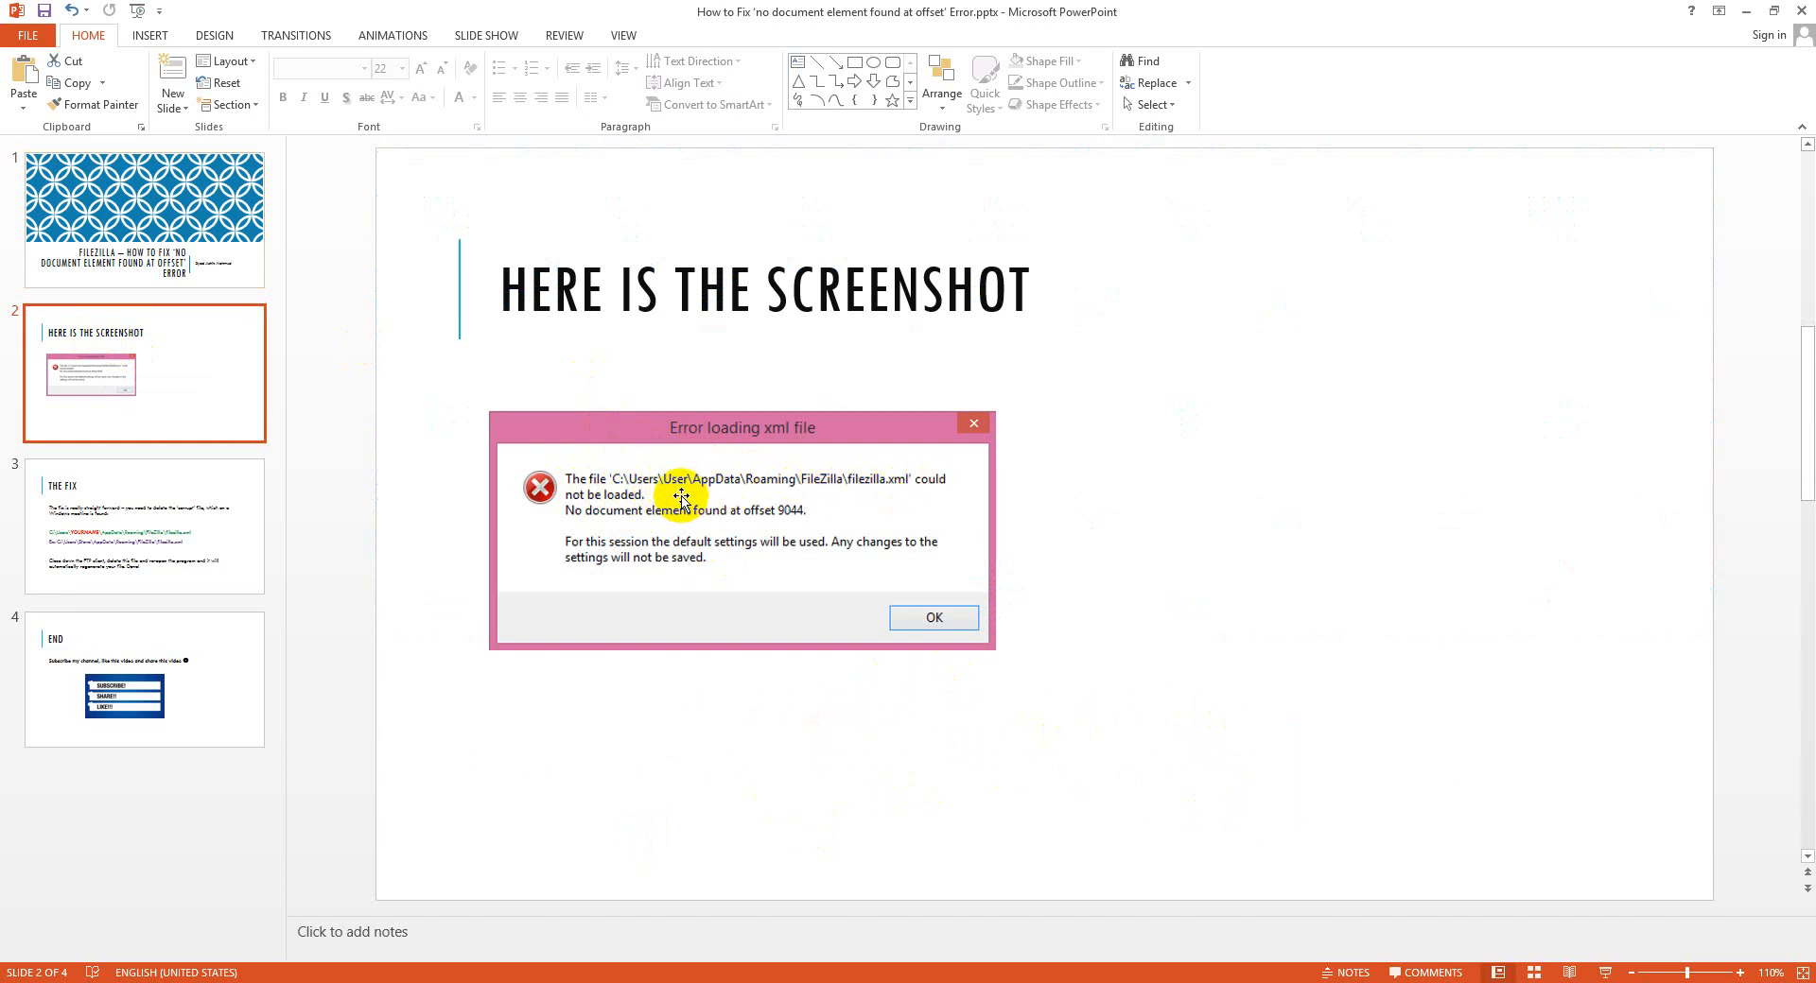
{"action": "mouse_move", "coordinate": [200, 570]}
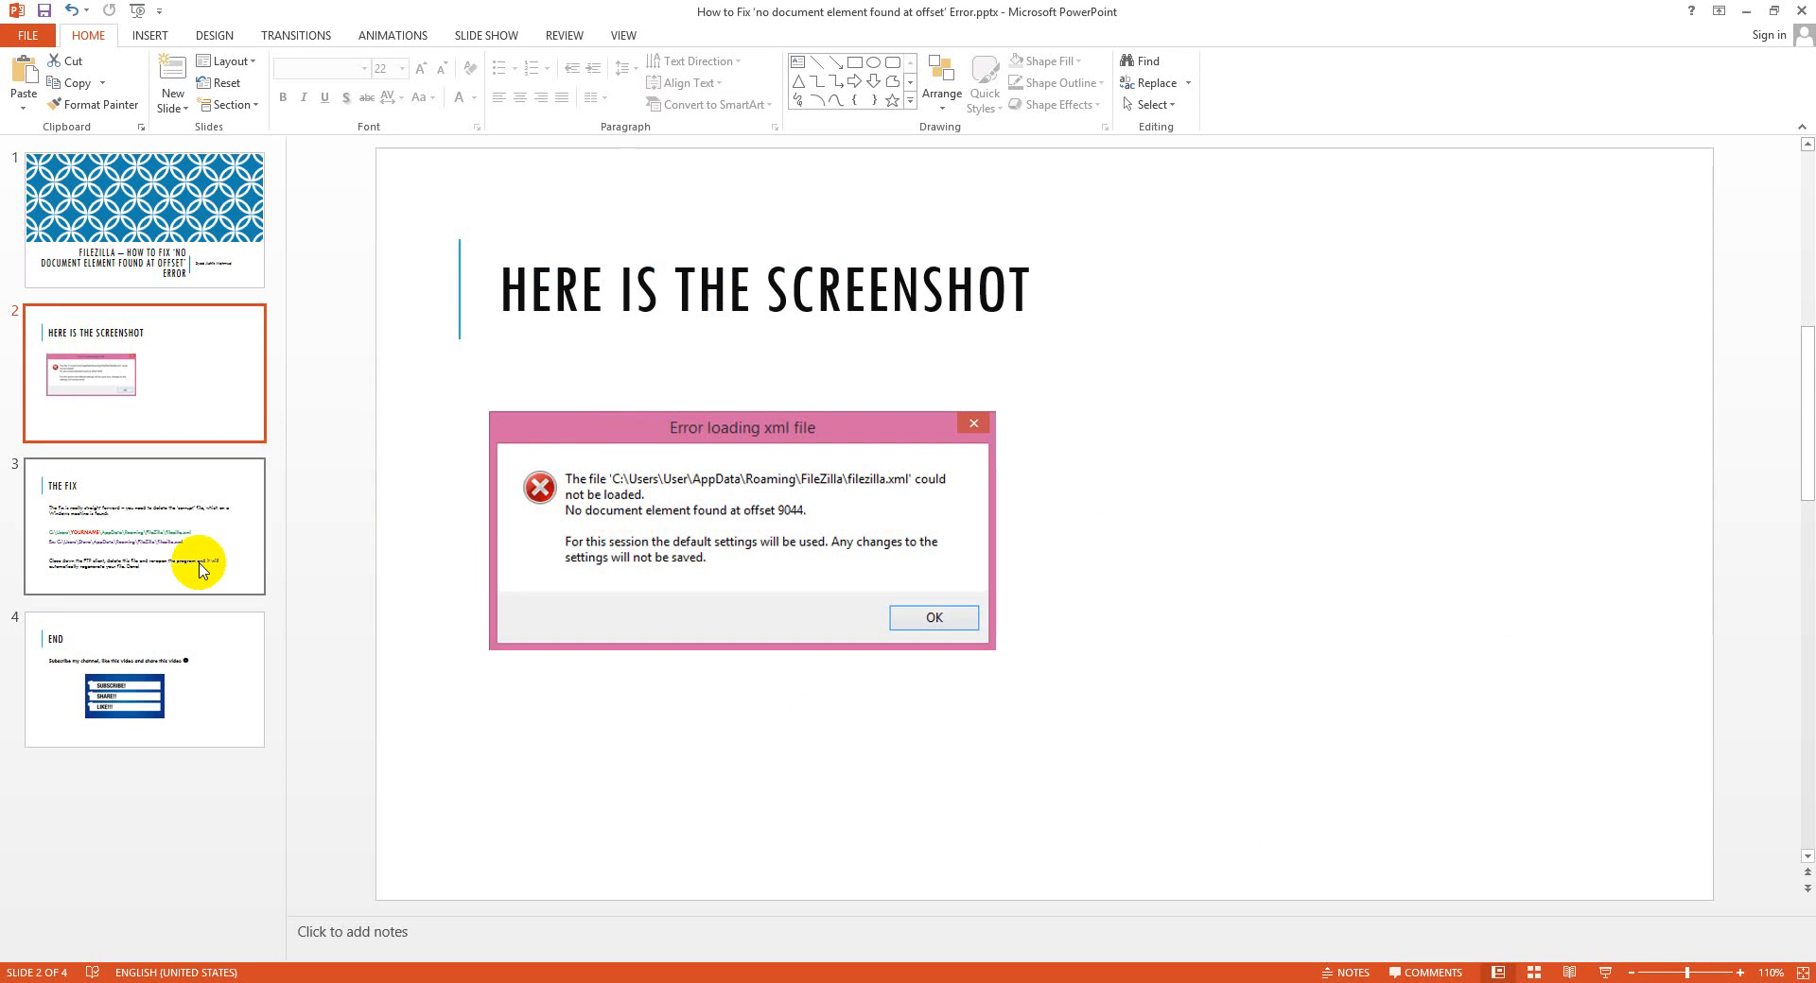
Show the third slide, 'The Fix', giving the filezilla.xml path under AppData\Roaming\FileZilla
{"action": "left_click", "coordinate": [144, 526]}
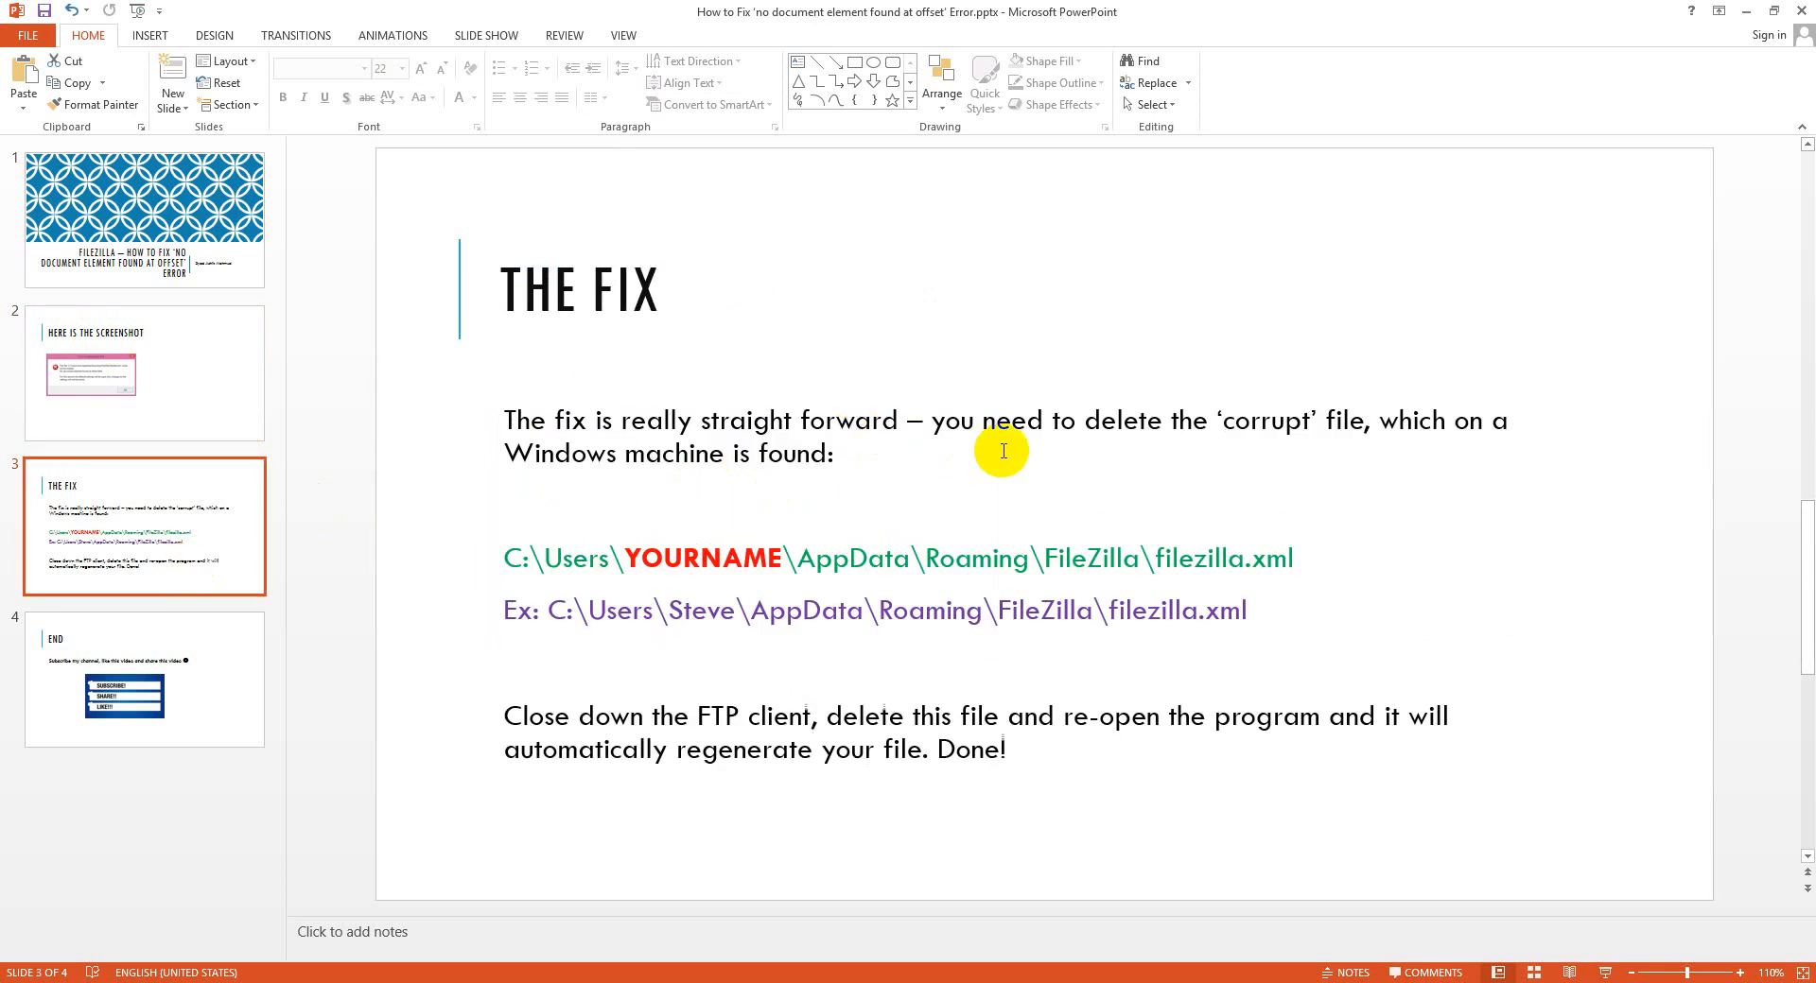
{"action": "mouse_move", "coordinate": [1165, 522]}
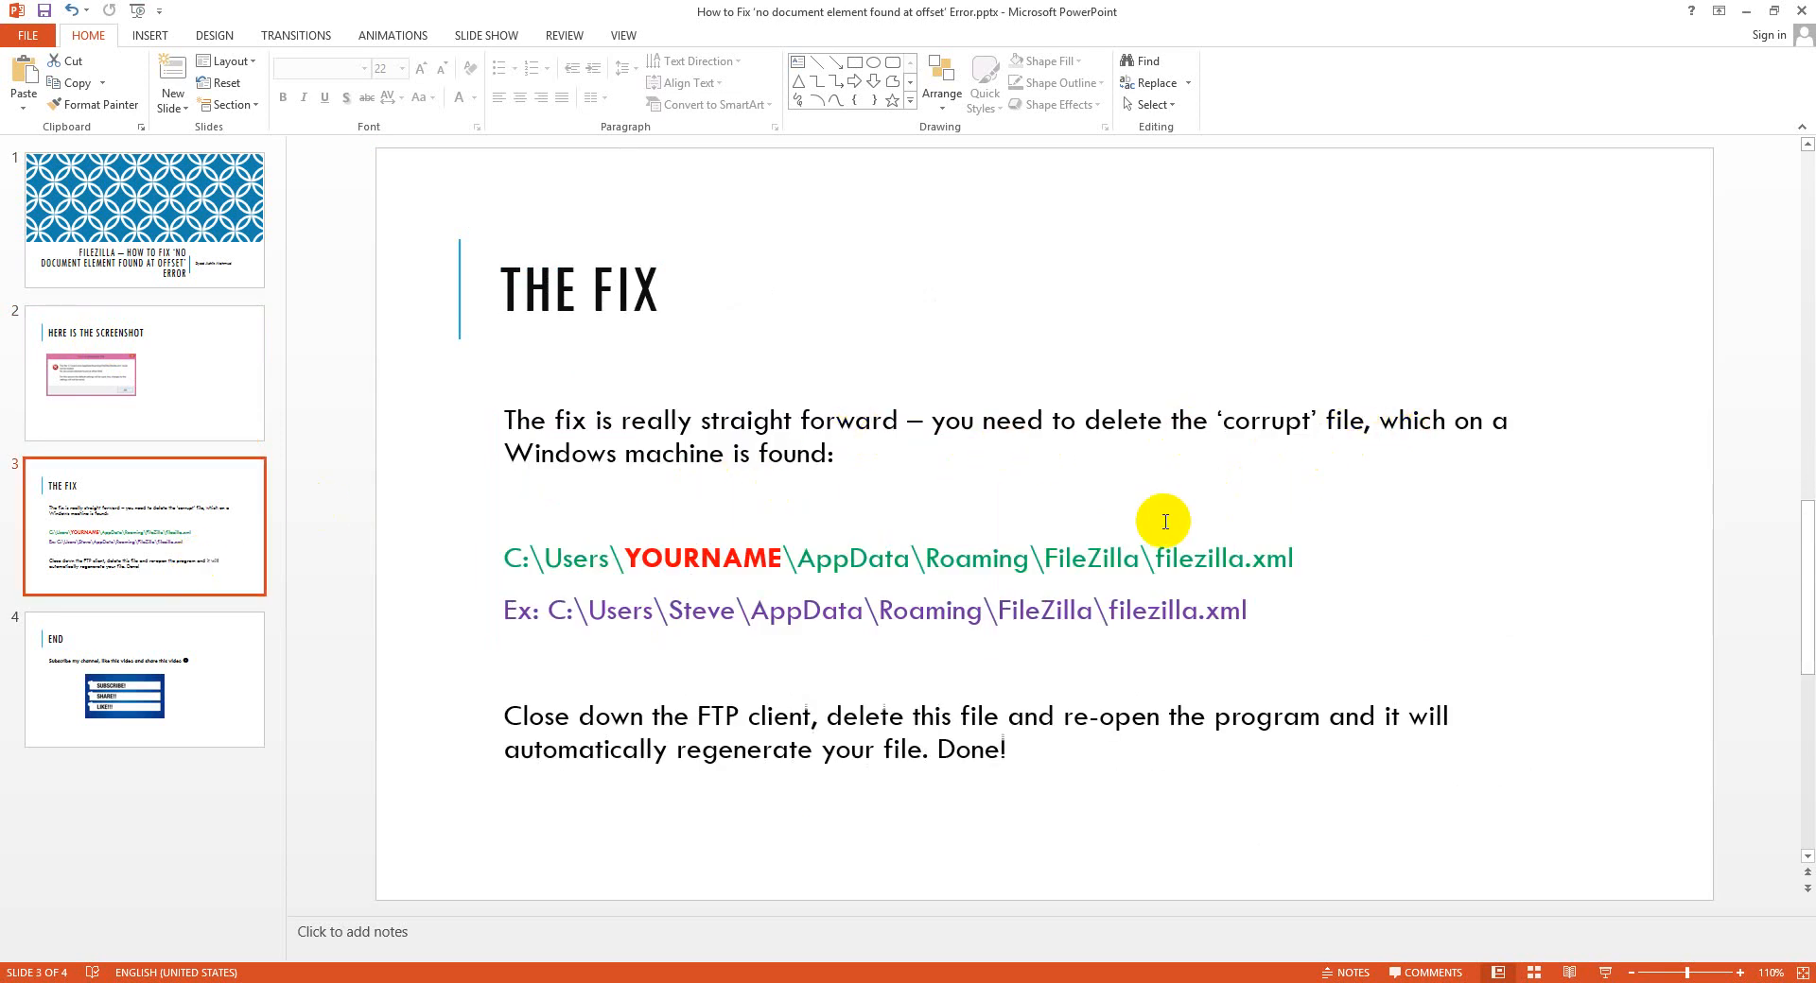
{"action": "mouse_move", "coordinate": [755, 567]}
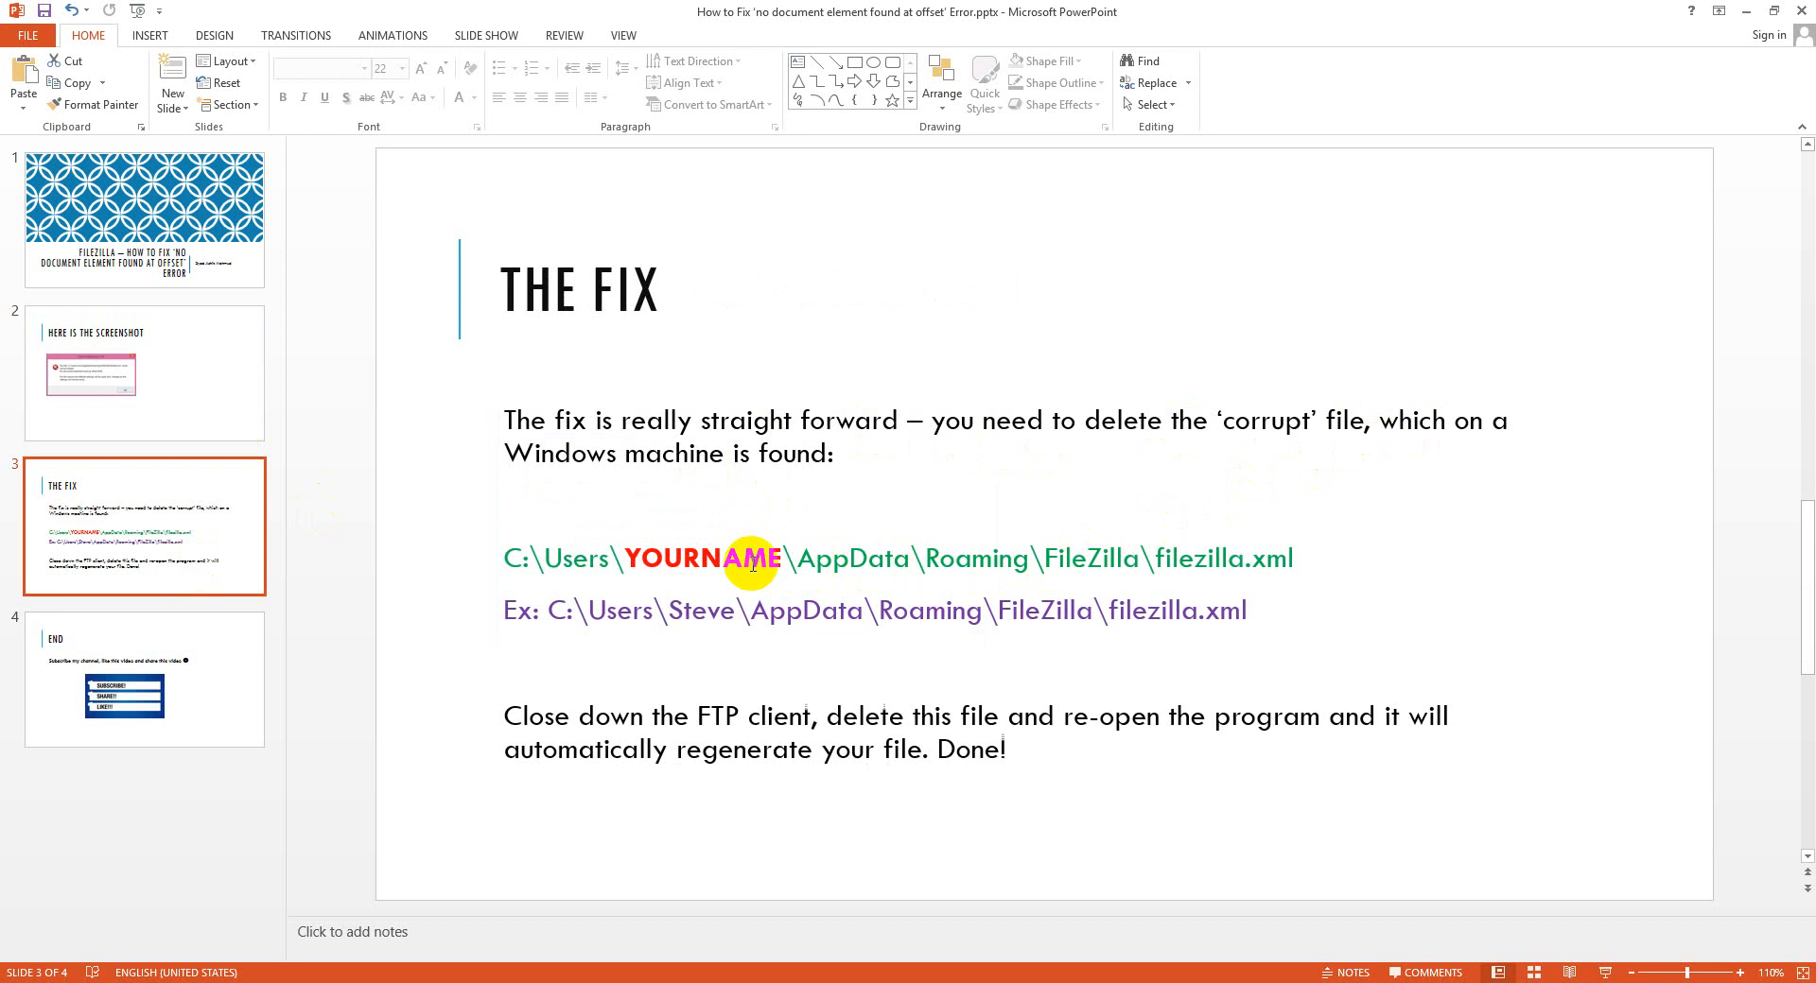
{"action": "mouse_move", "coordinate": [792, 564]}
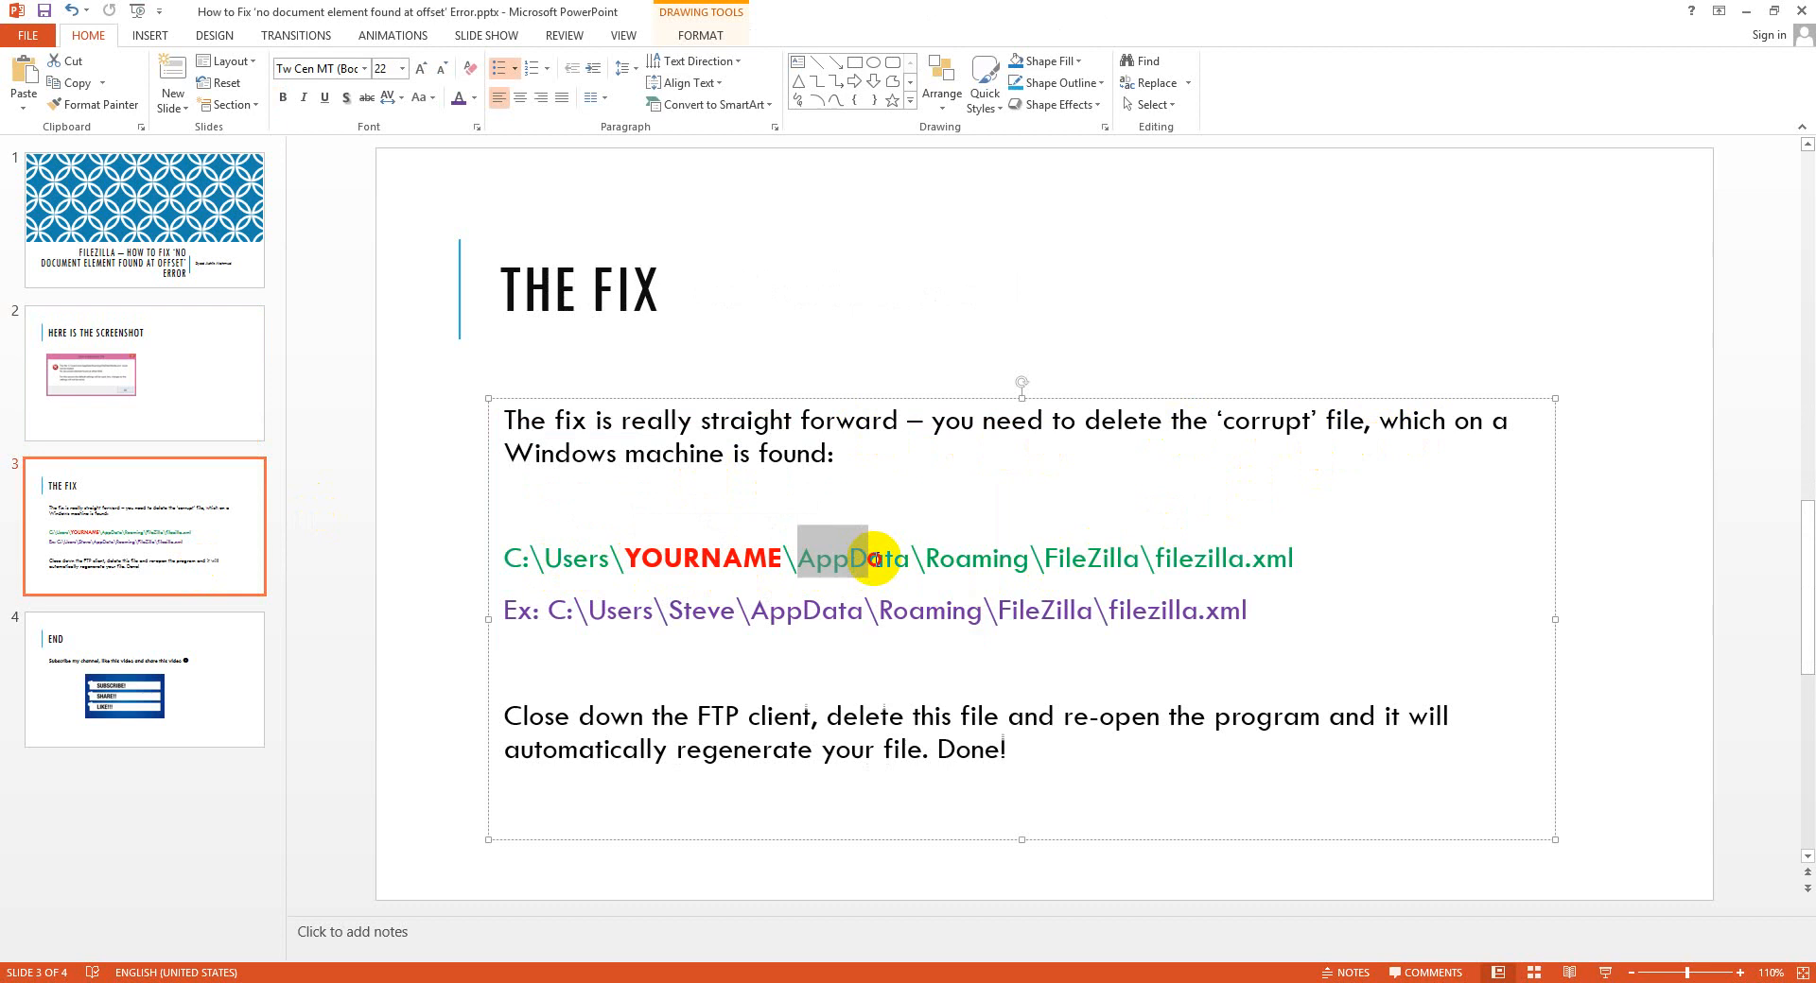
{"action": "mouse_move", "coordinate": [1224, 577]}
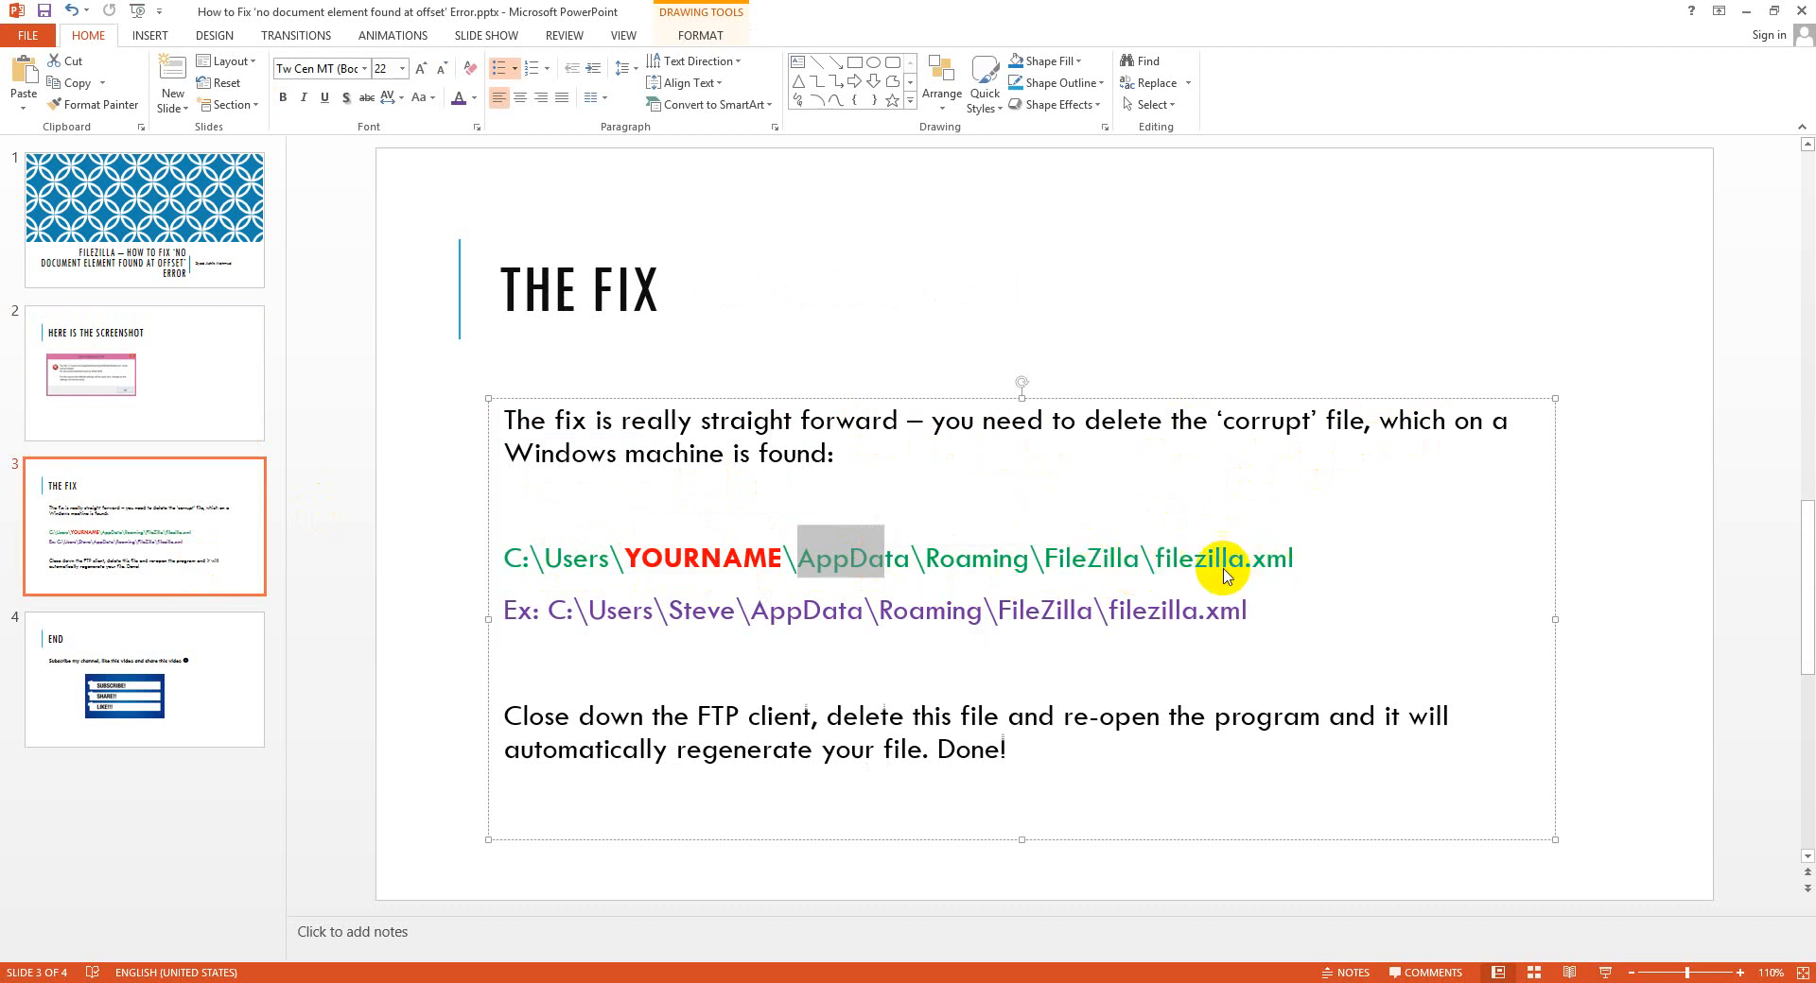
{"action": "mouse_move", "coordinate": [290, 555]}
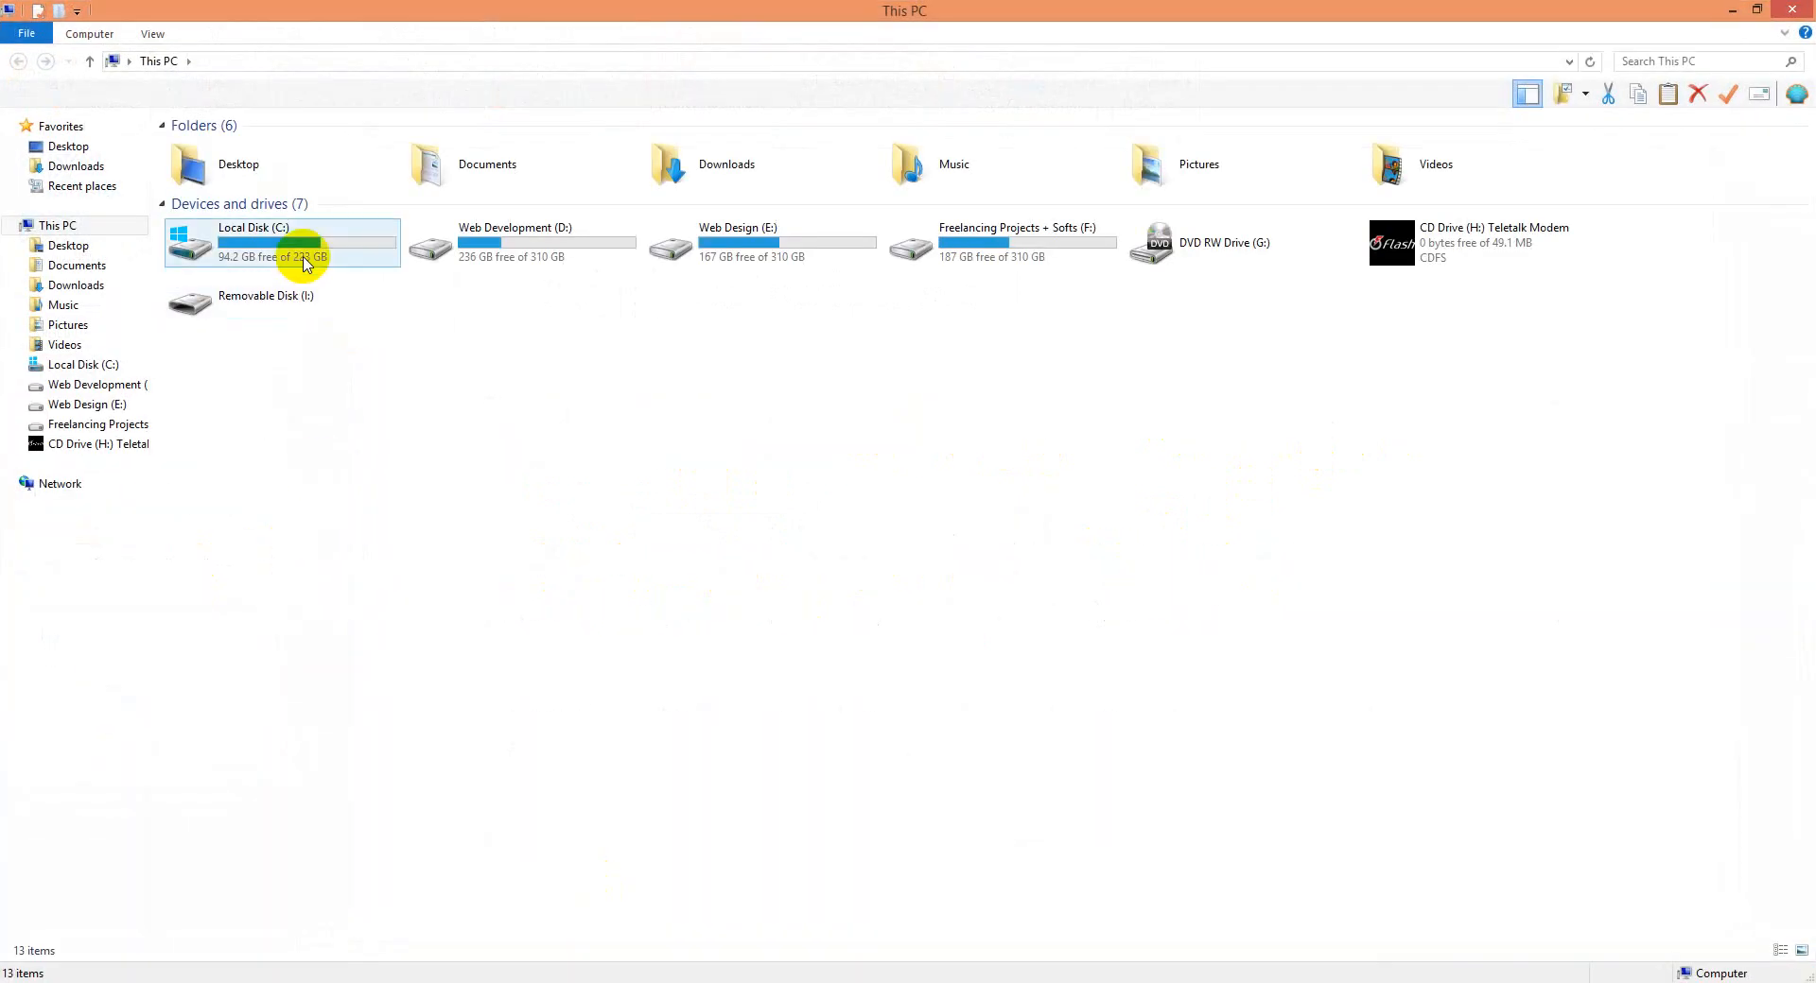
Navigate into Local Disk (C:) > Users and select the User account folder
{"action": "double_click", "coordinate": [278, 242]}
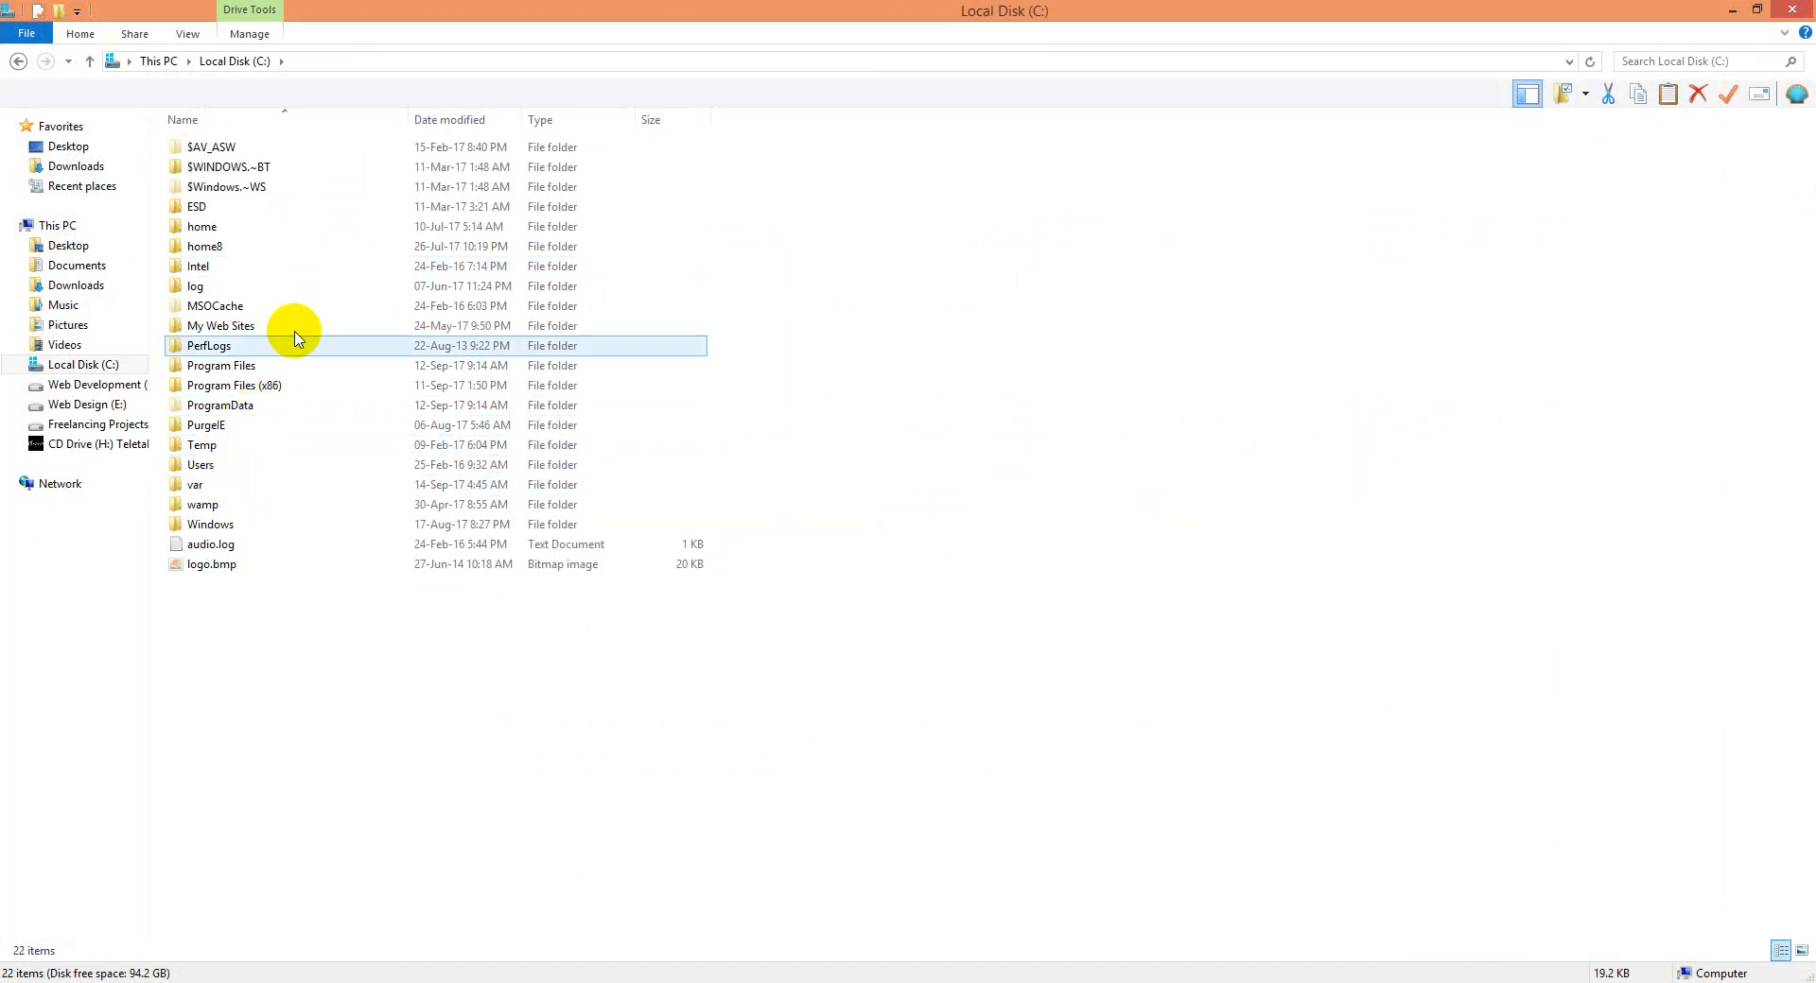
{"action": "left_click", "coordinate": [219, 326]}
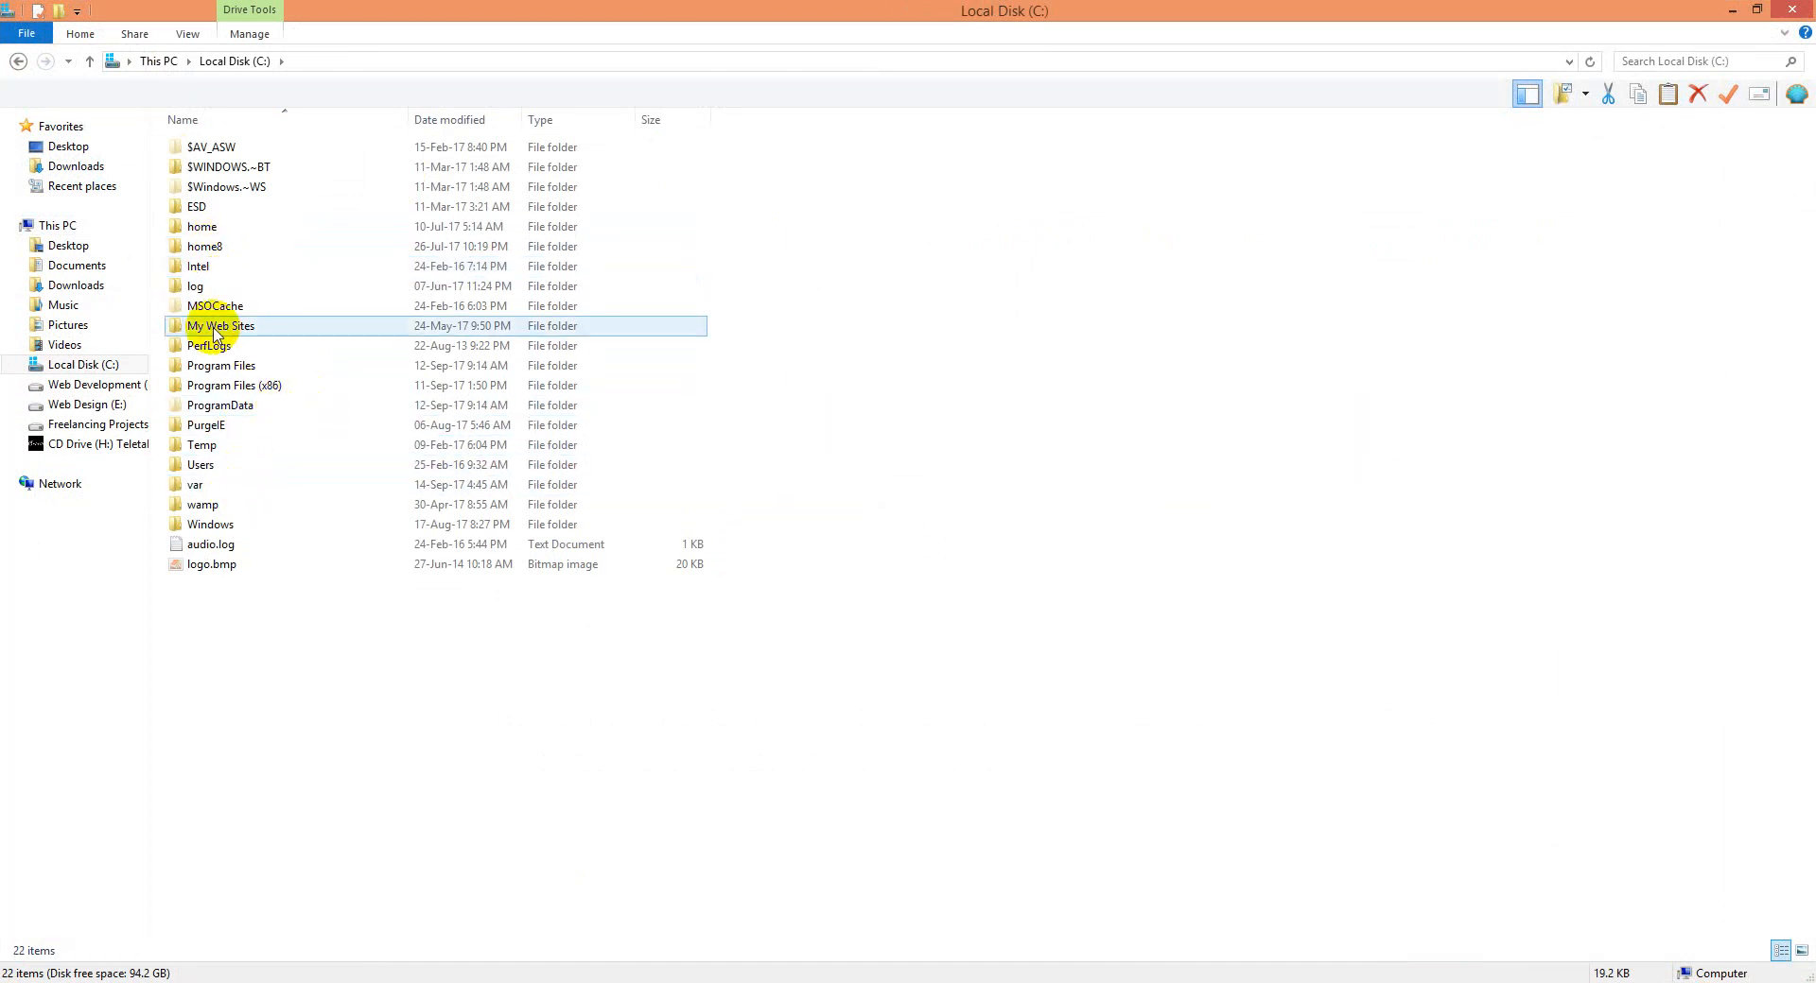
{"action": "left_click", "coordinate": [201, 465]}
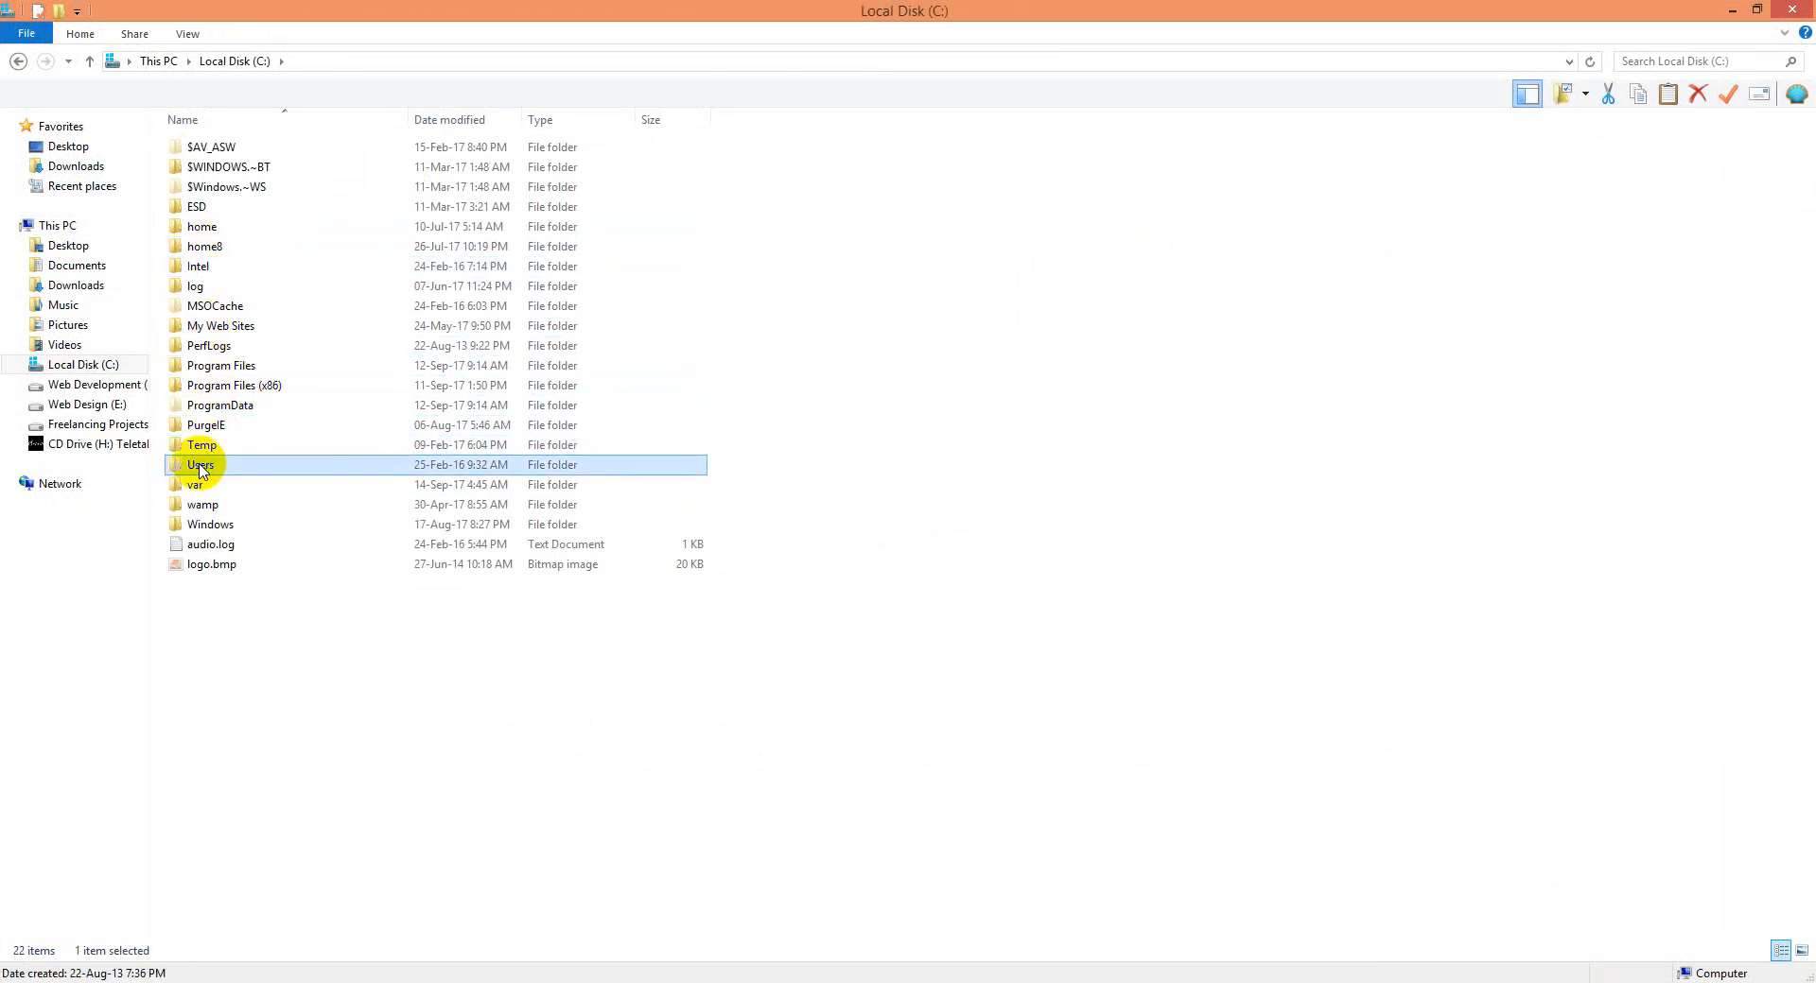
{"action": "double_click", "coordinate": [201, 465]}
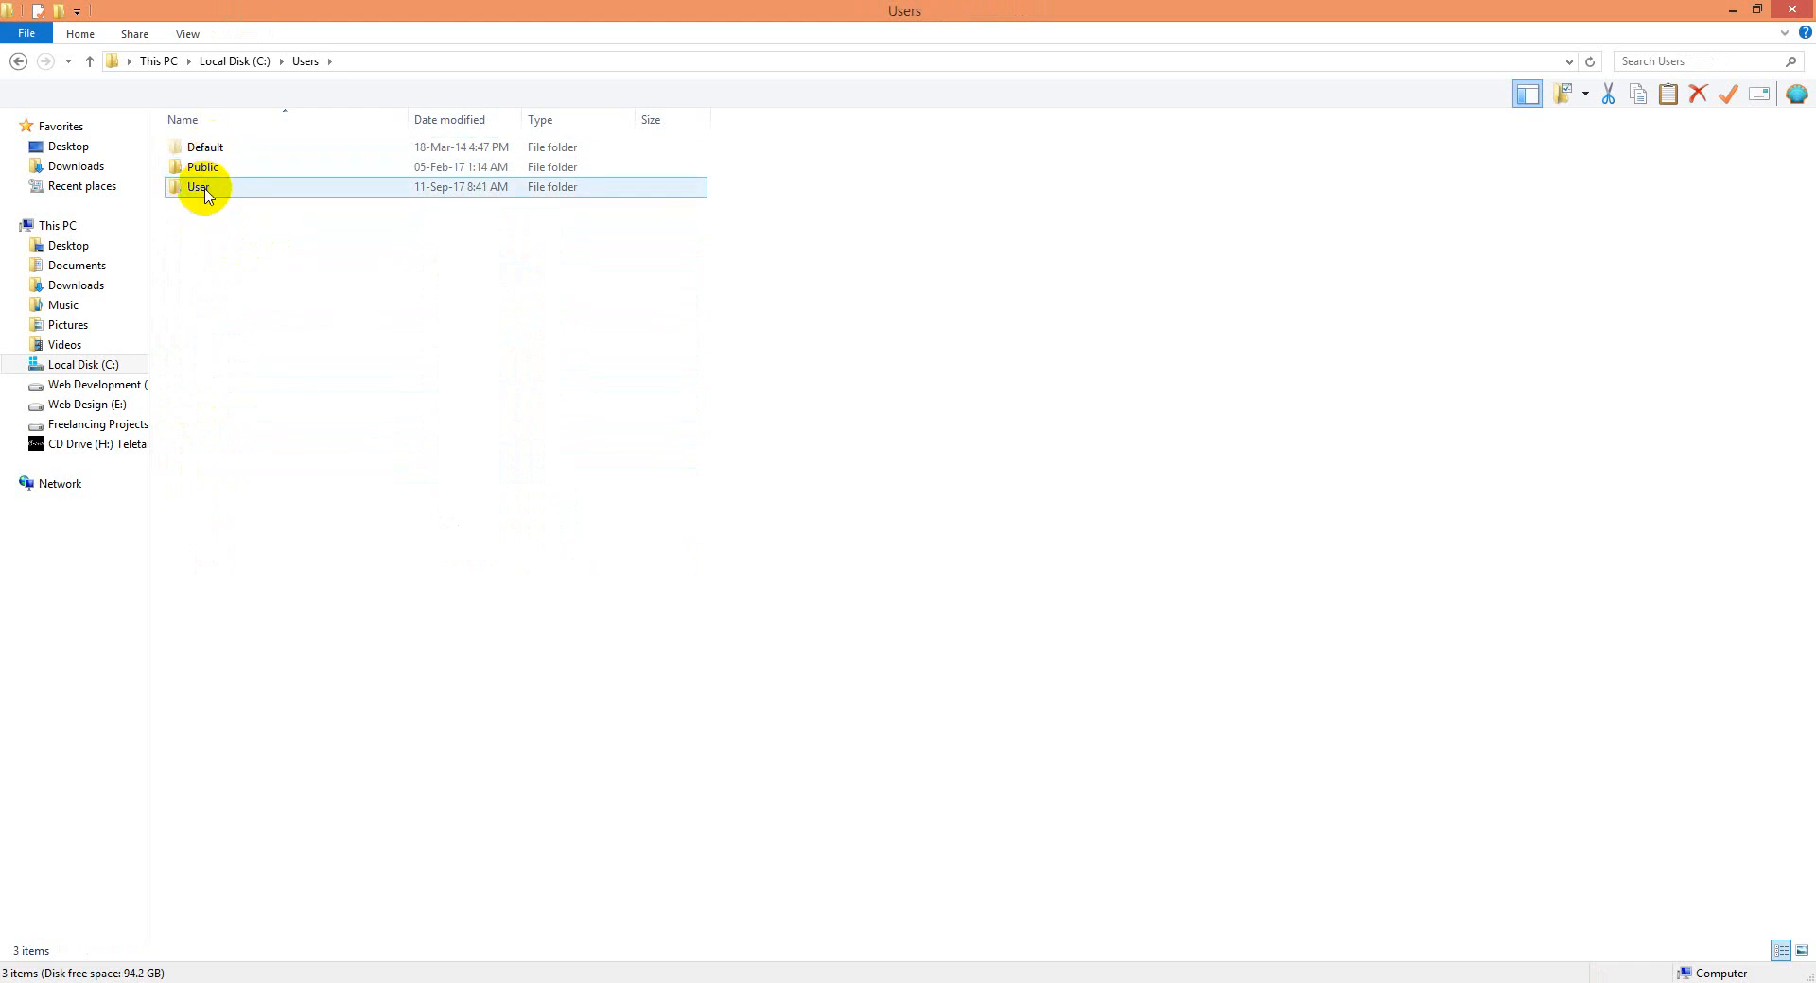
{"action": "mouse_move", "coordinate": [203, 188]}
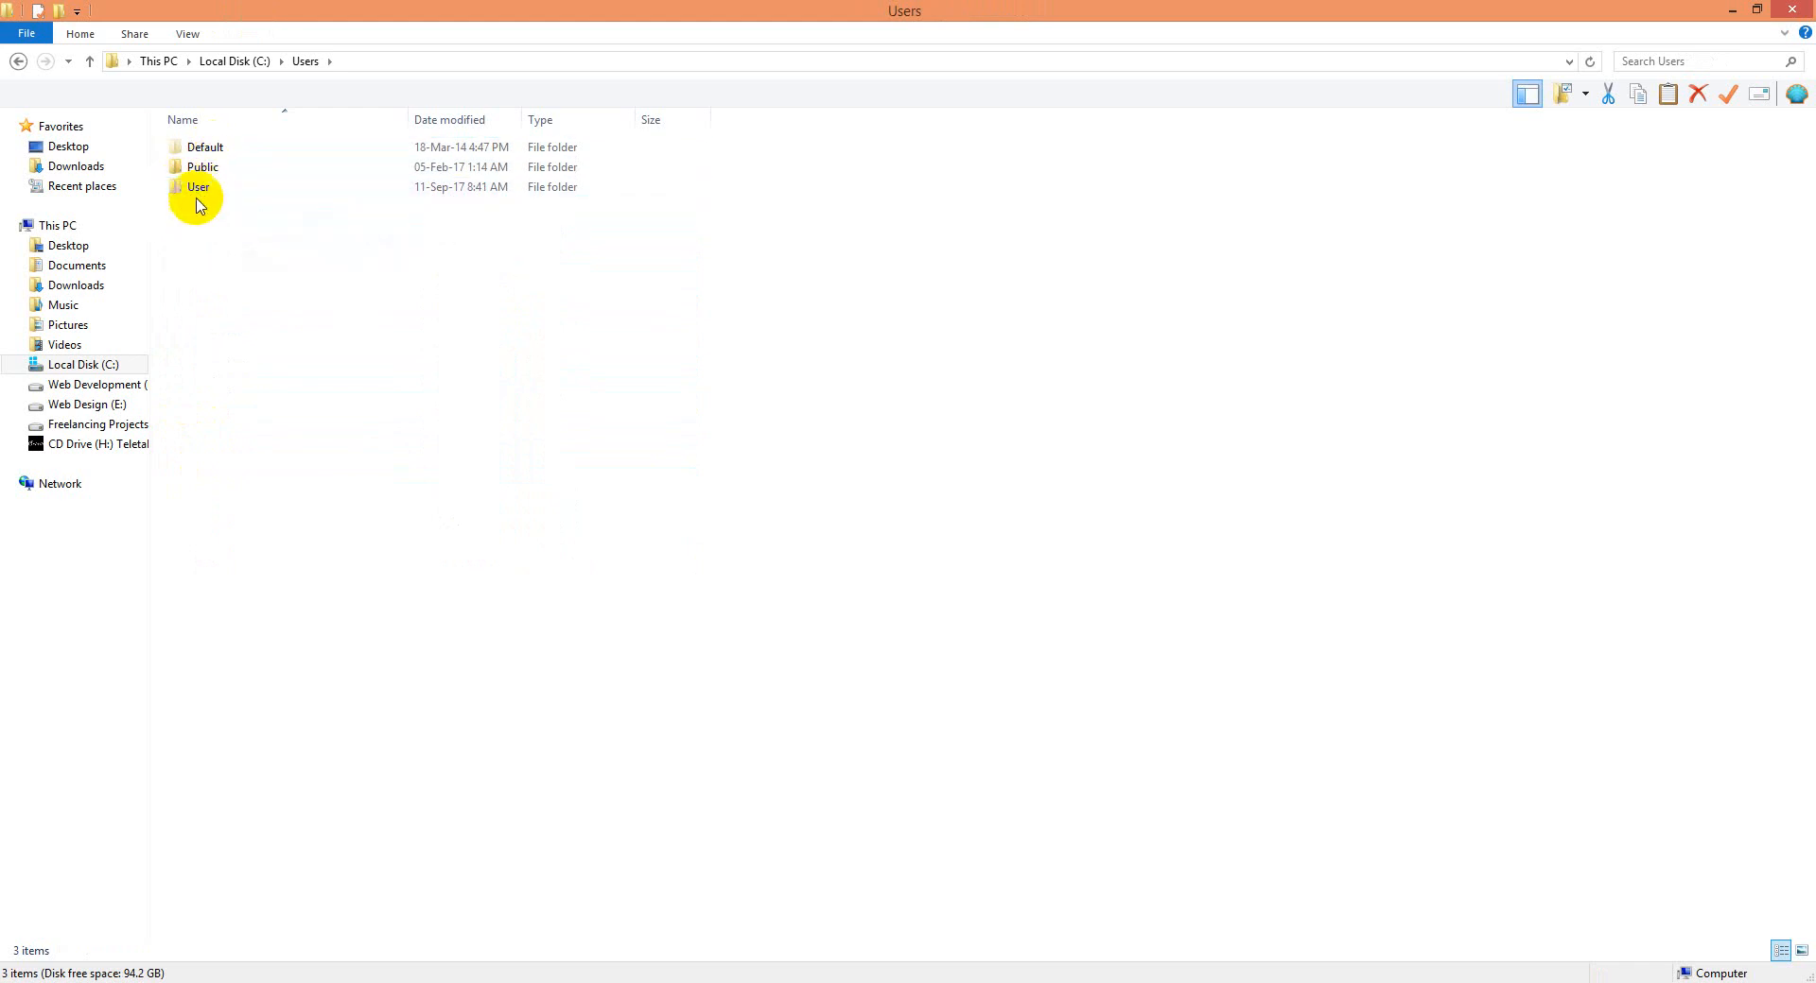
{"action": "left_click", "coordinate": [198, 188]}
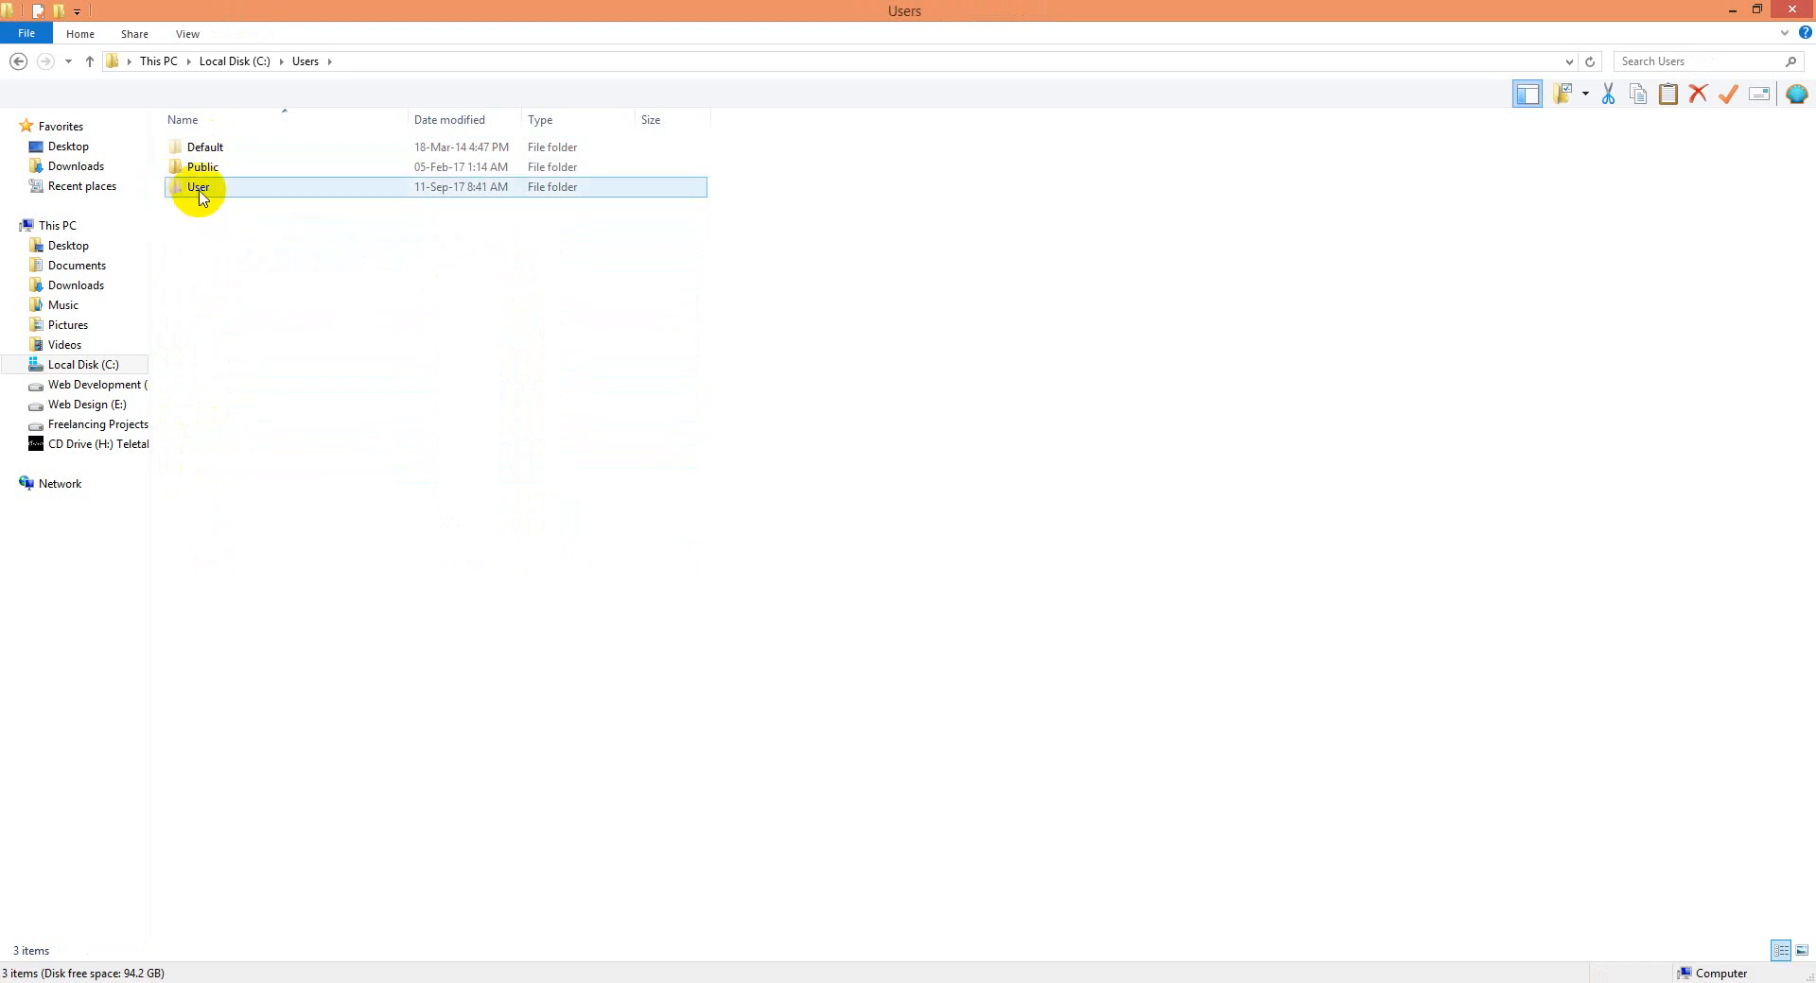
{"action": "mouse_move", "coordinate": [221, 194]}
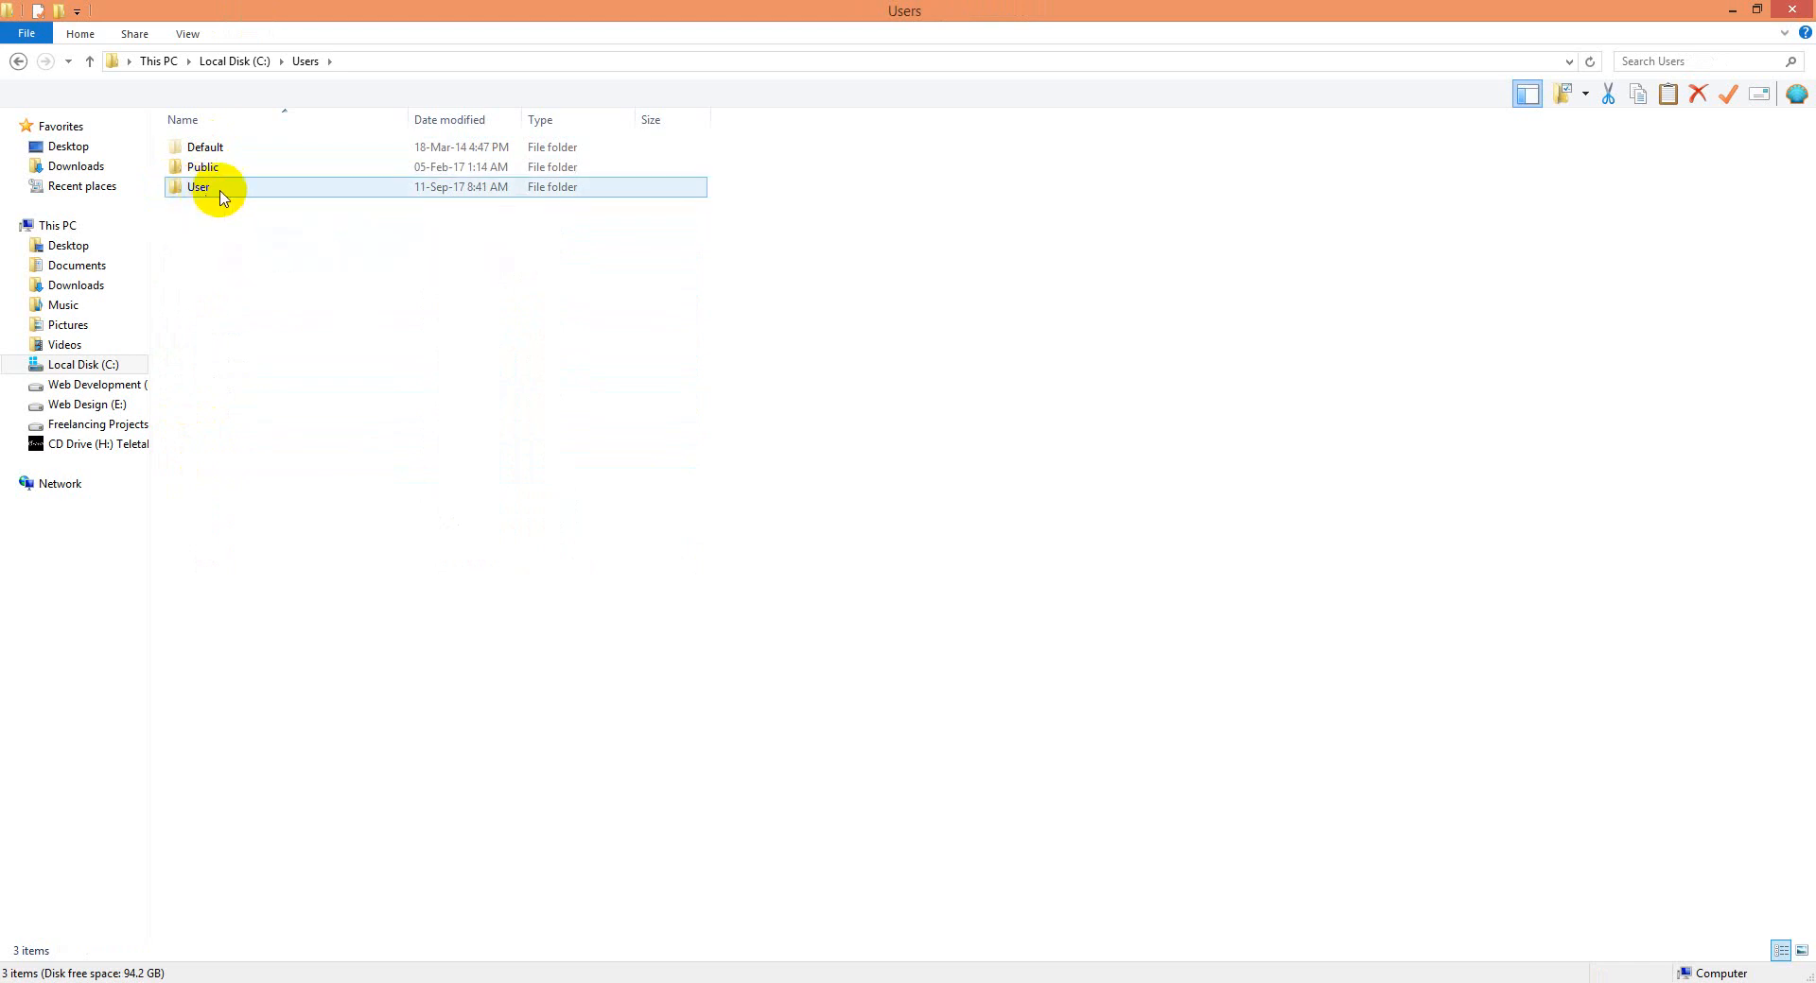
{"action": "left_click", "coordinate": [199, 187]}
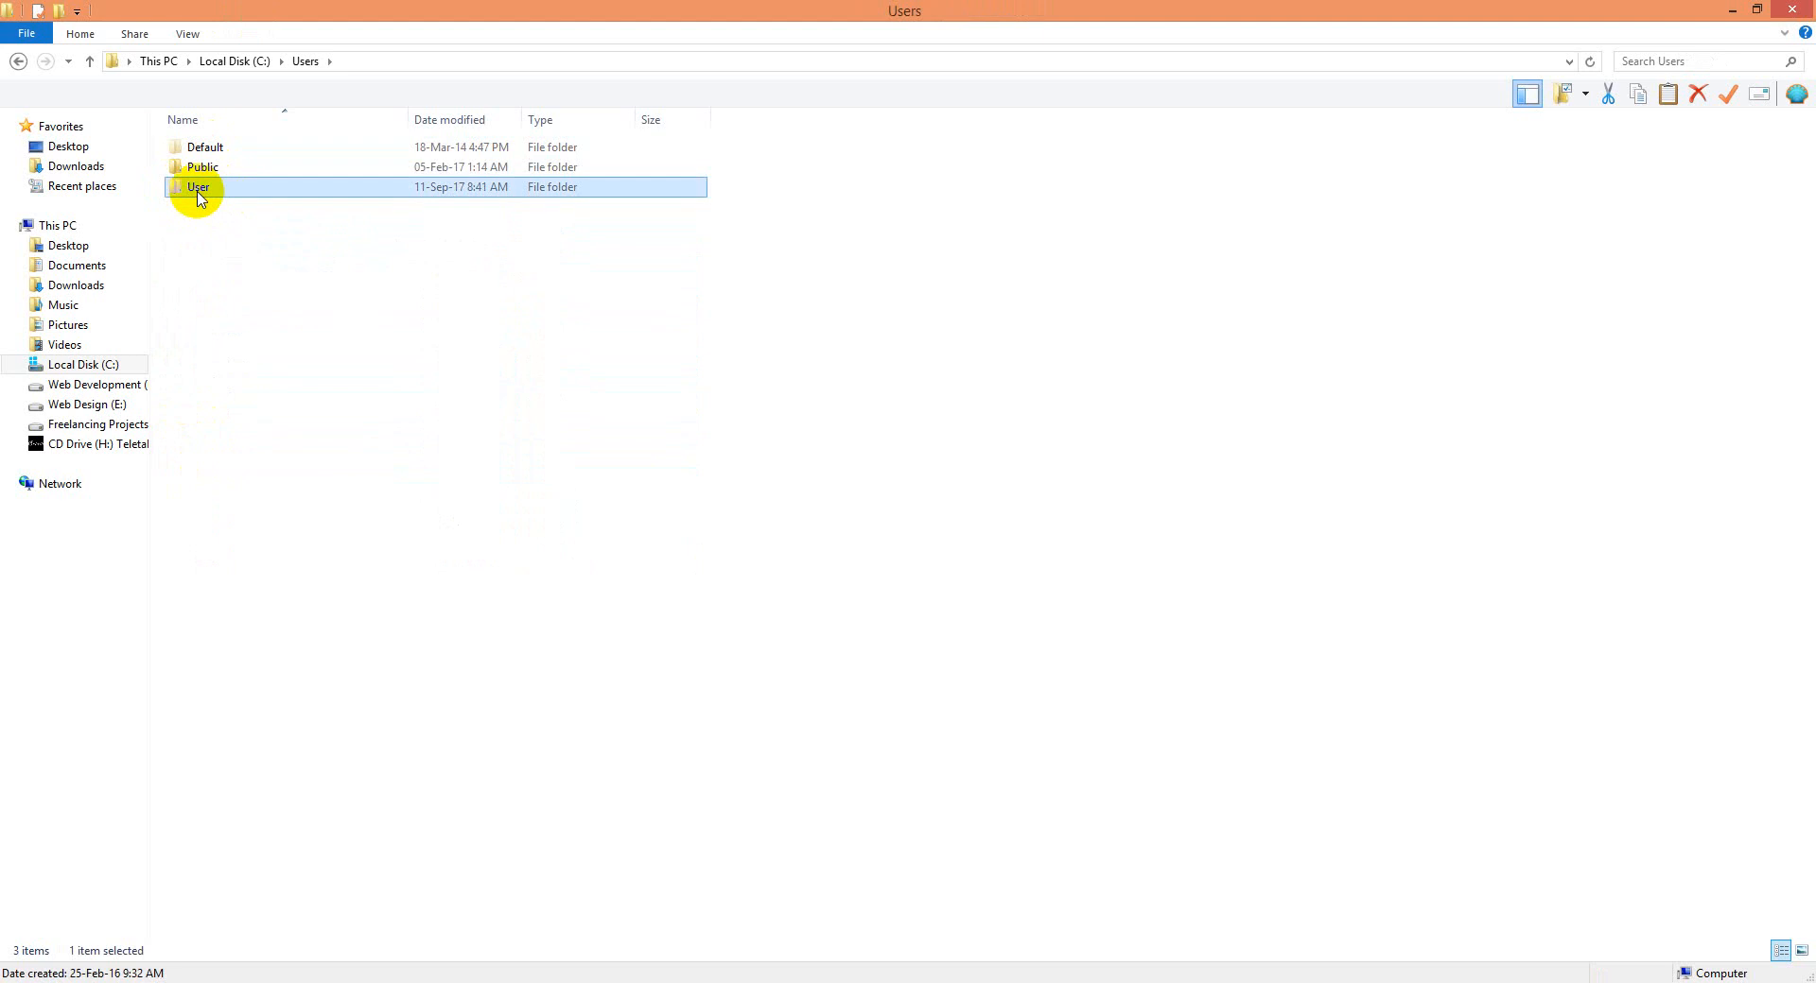
Enter the User folder and enable 'Hidden files and folders' so AppData is listed
{"action": "double_click", "coordinate": [197, 187]}
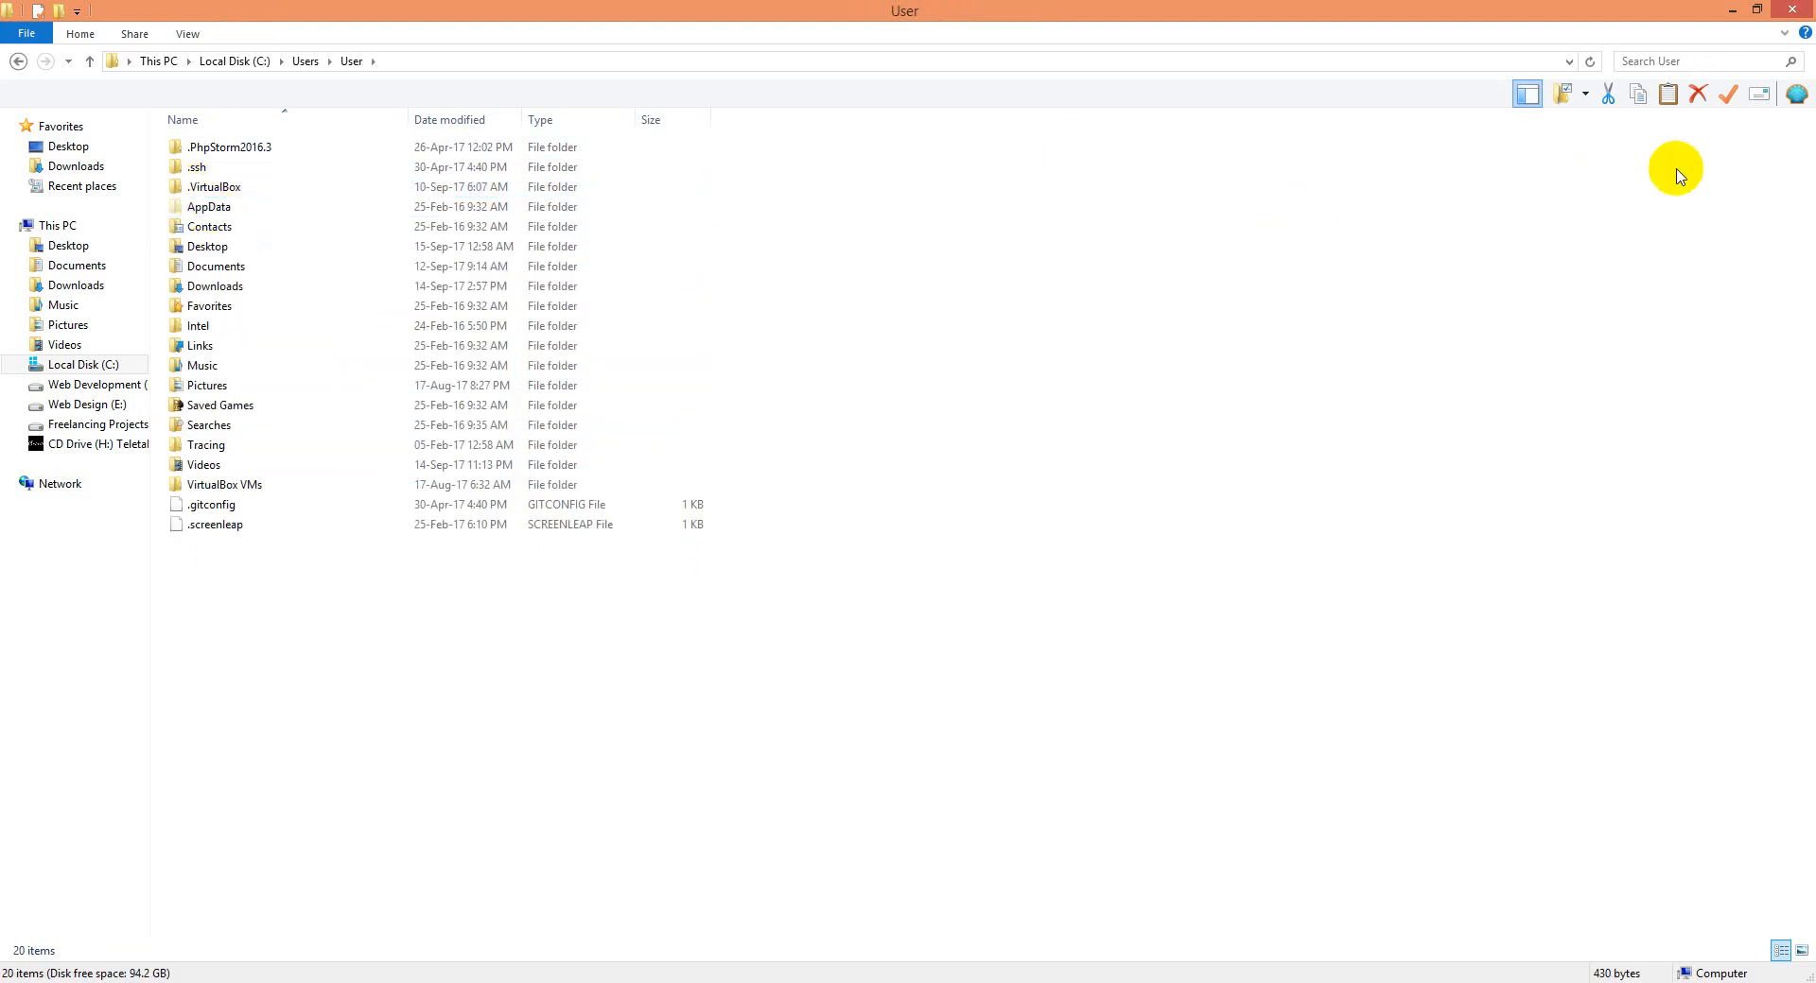
{"action": "left_click", "coordinate": [1585, 95]}
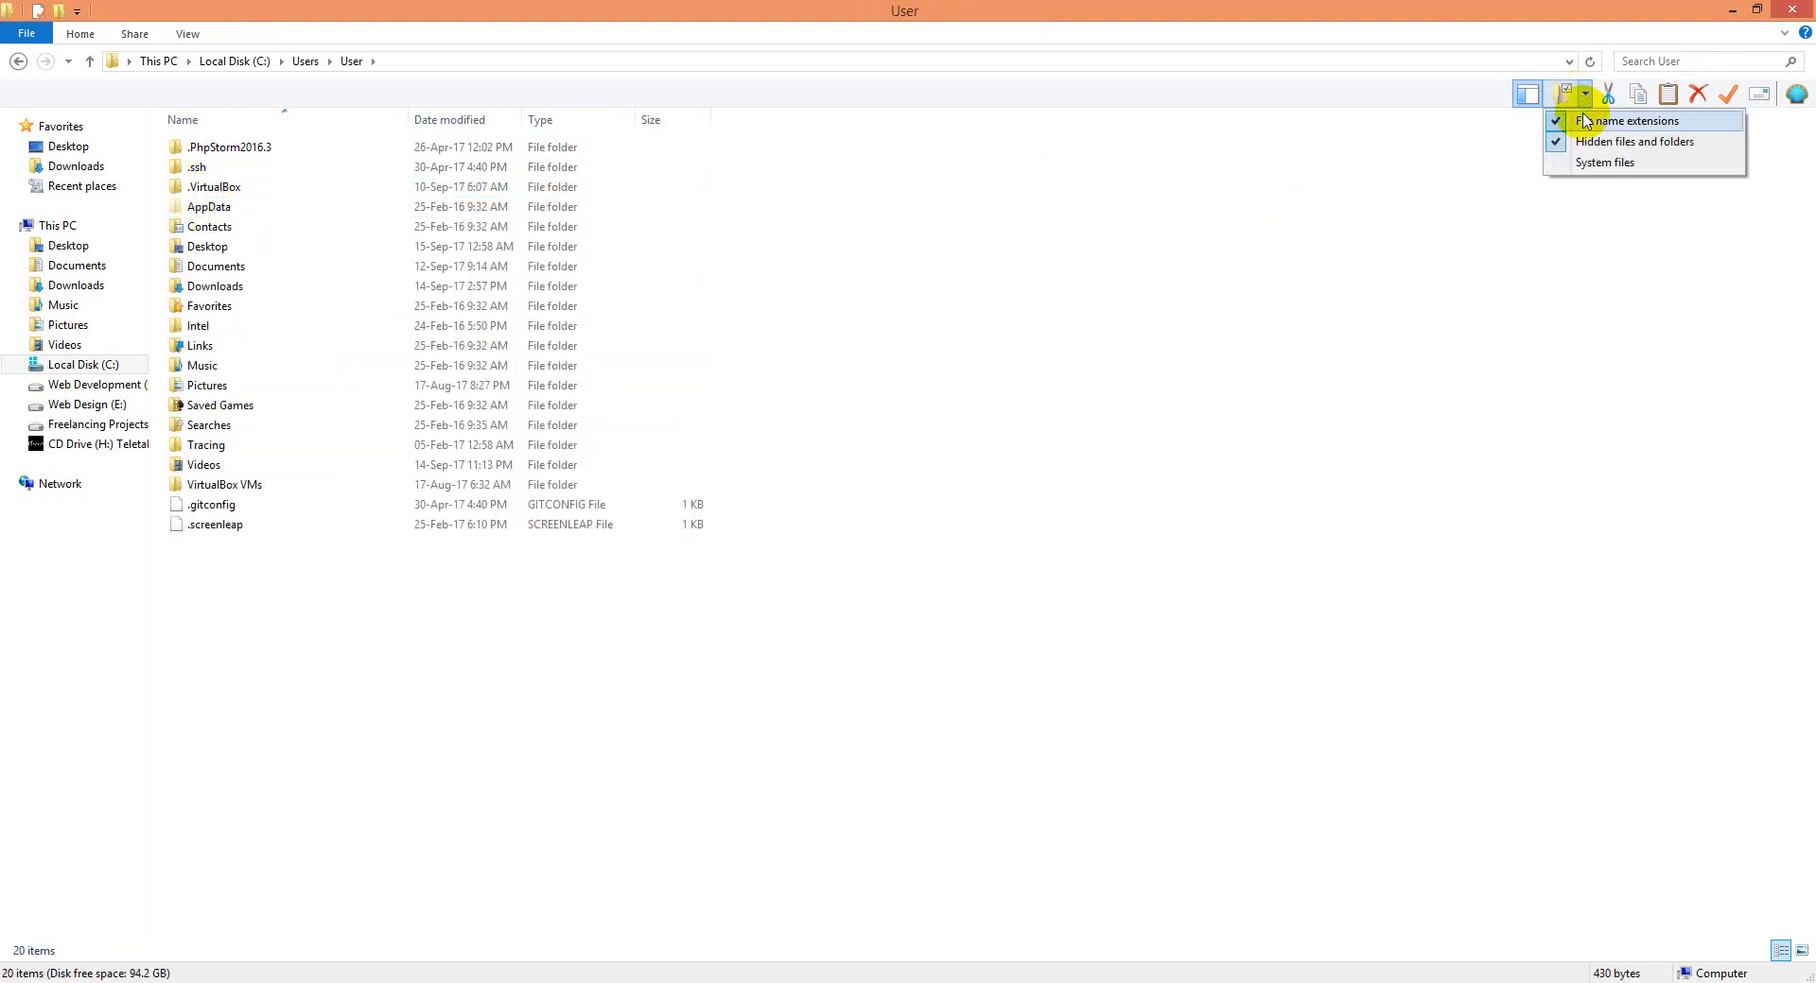
{"action": "mouse_move", "coordinate": [1566, 125]}
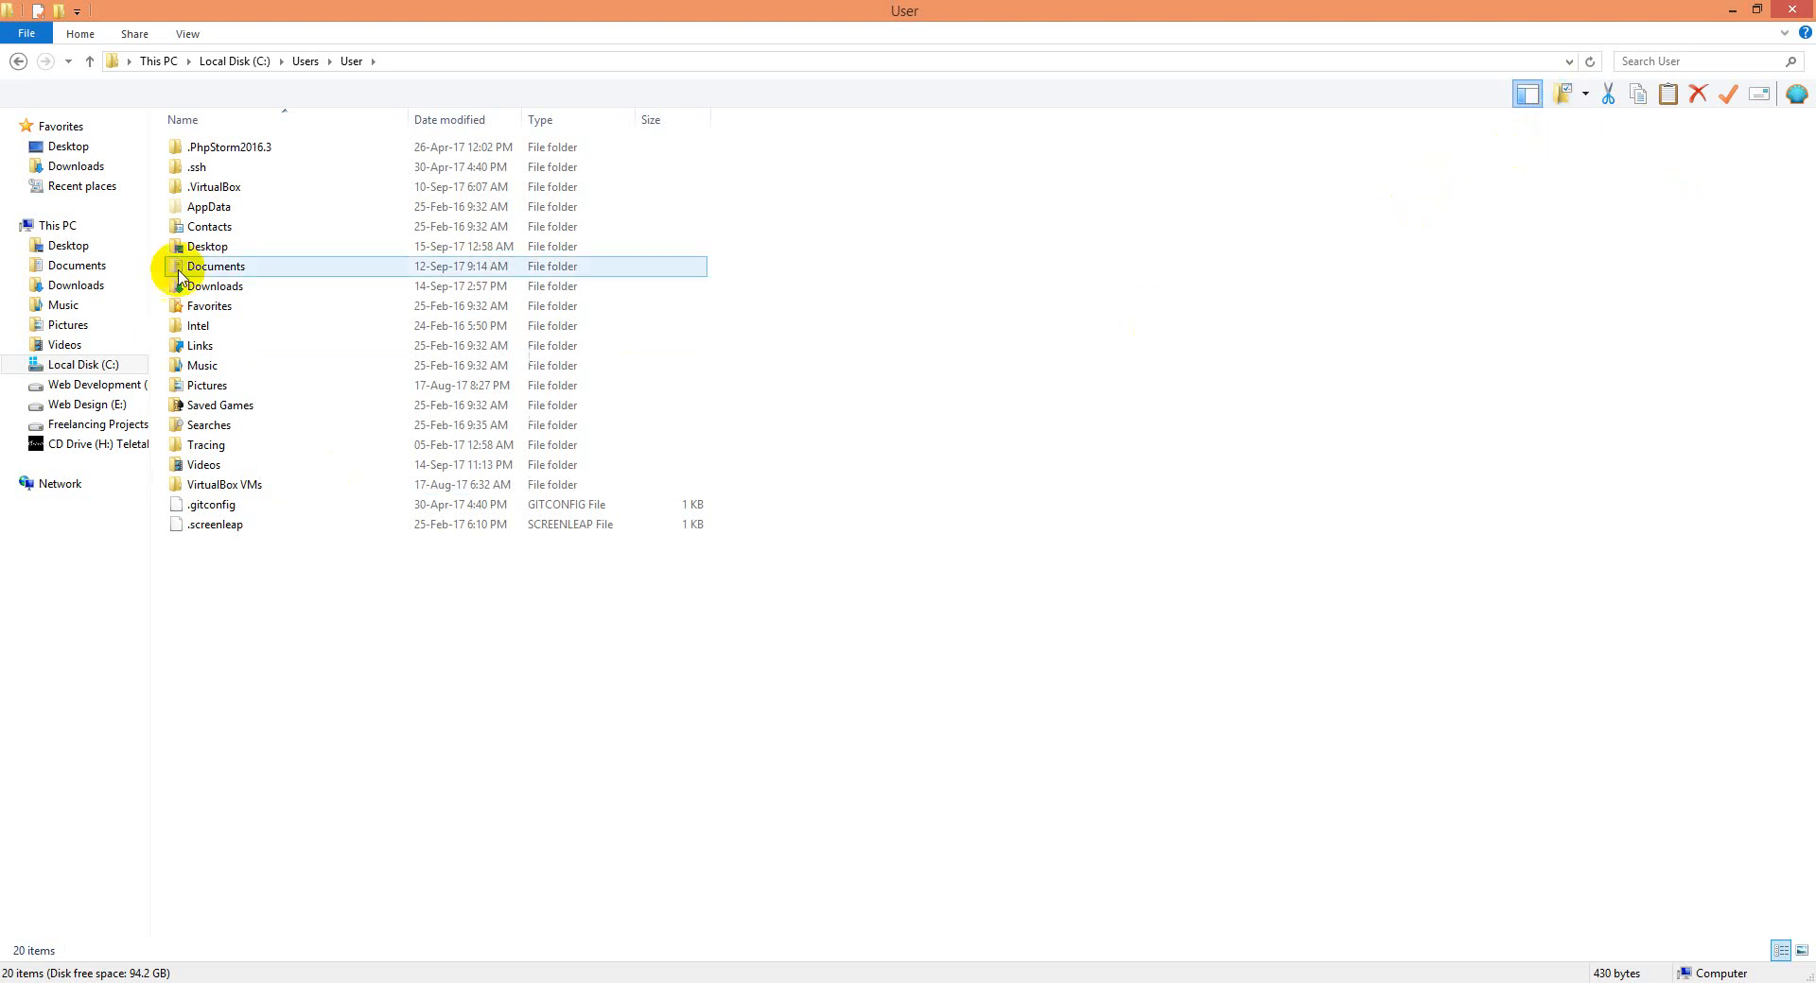
{"action": "left_click", "coordinate": [210, 206]}
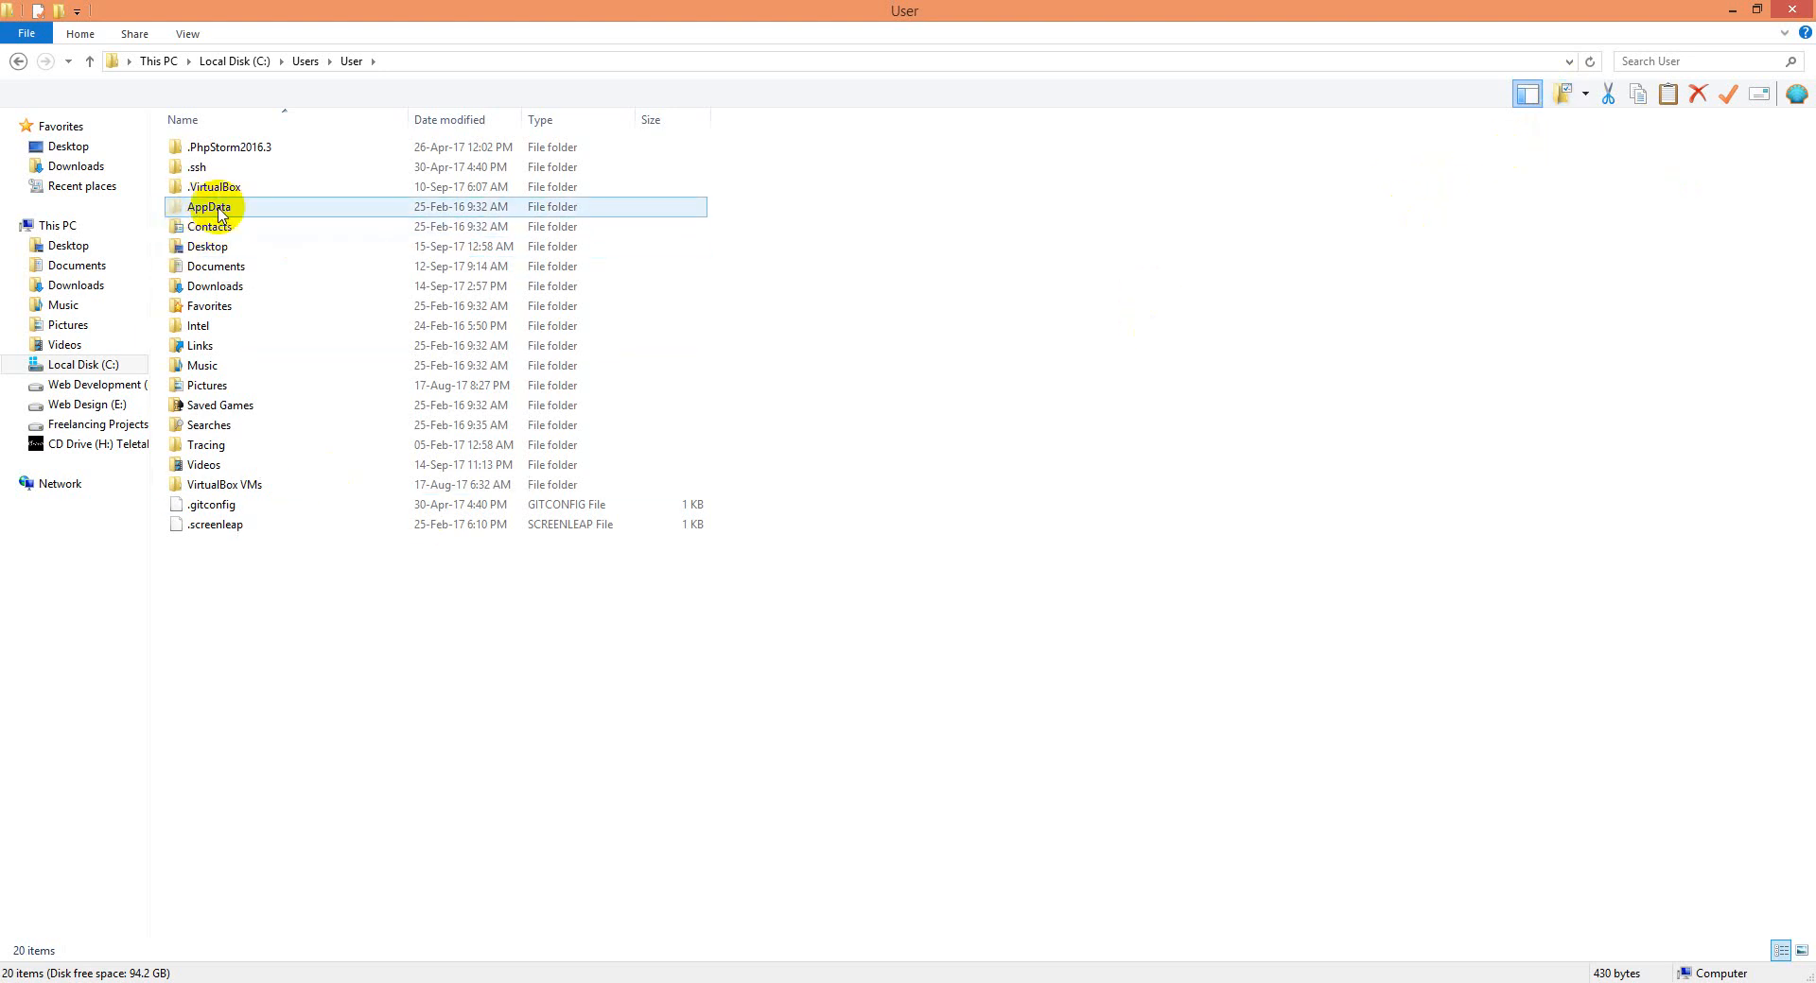
{"action": "mouse_move", "coordinate": [1398, 223]}
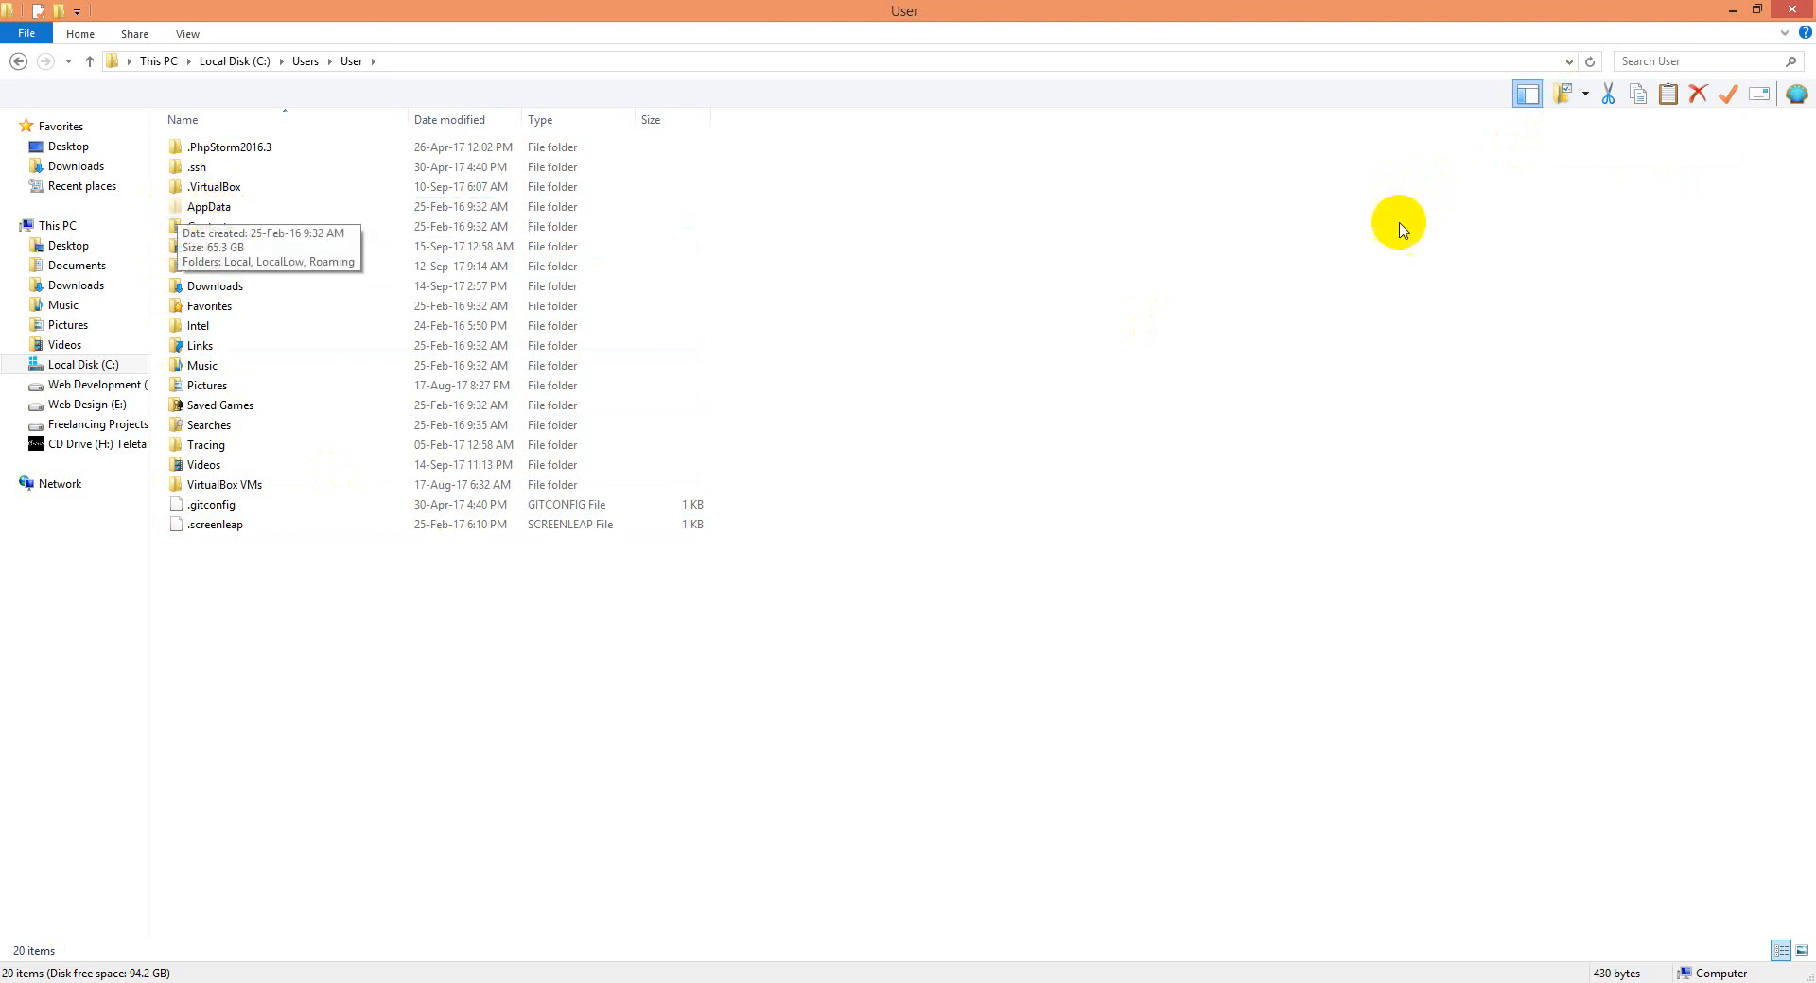
{"action": "left_click", "coordinate": [1584, 93]}
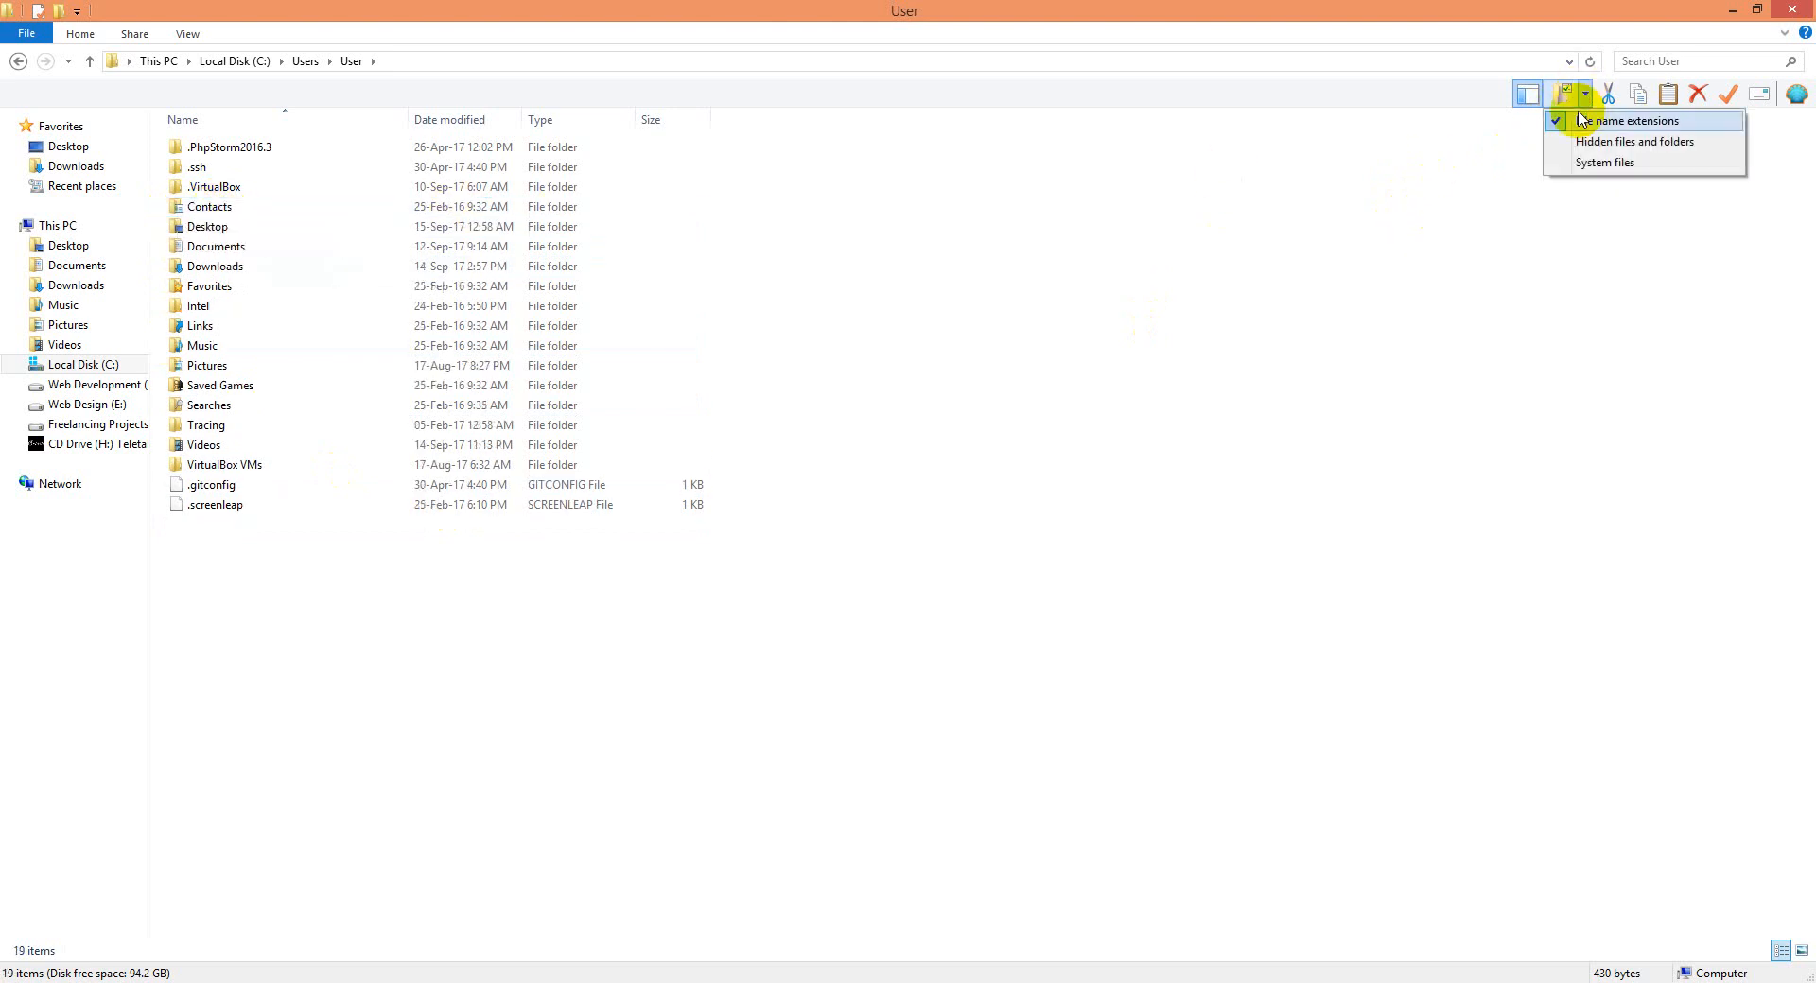
{"action": "left_click", "coordinate": [1634, 142]}
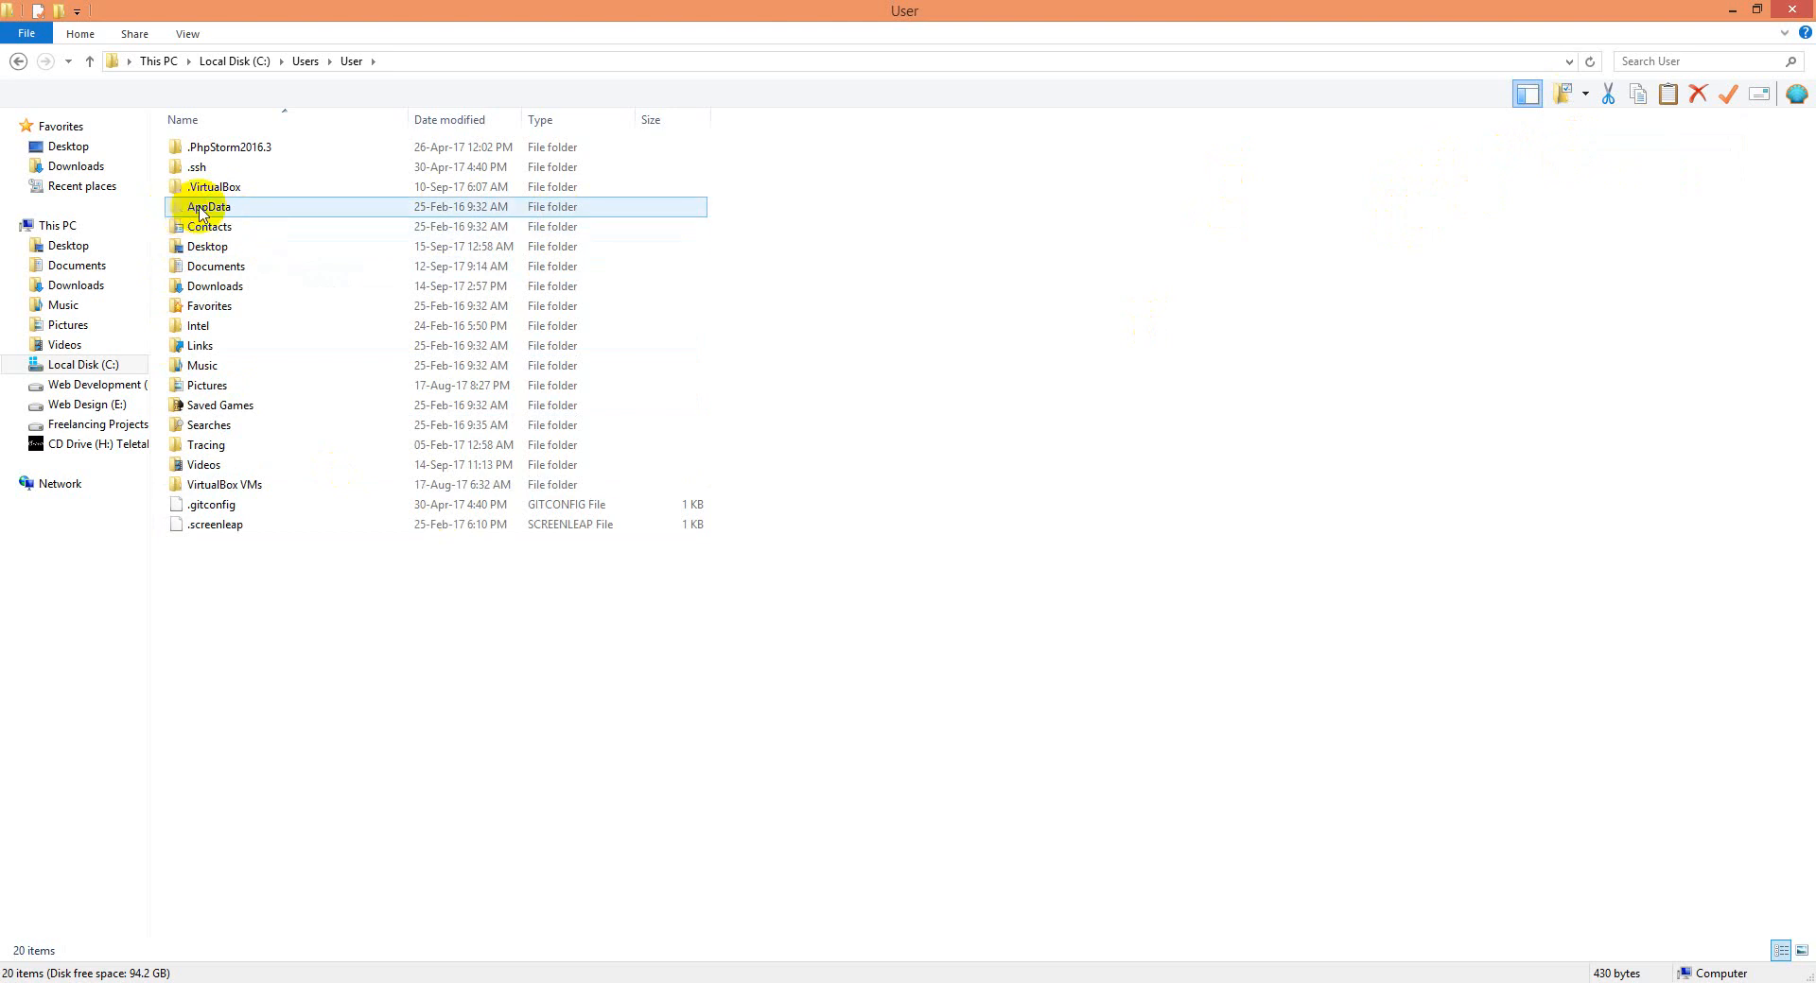
Go into AppData\Roaming\FileZilla and delete the corrupt filezilla.xml file
{"action": "double_click", "coordinate": [208, 206]}
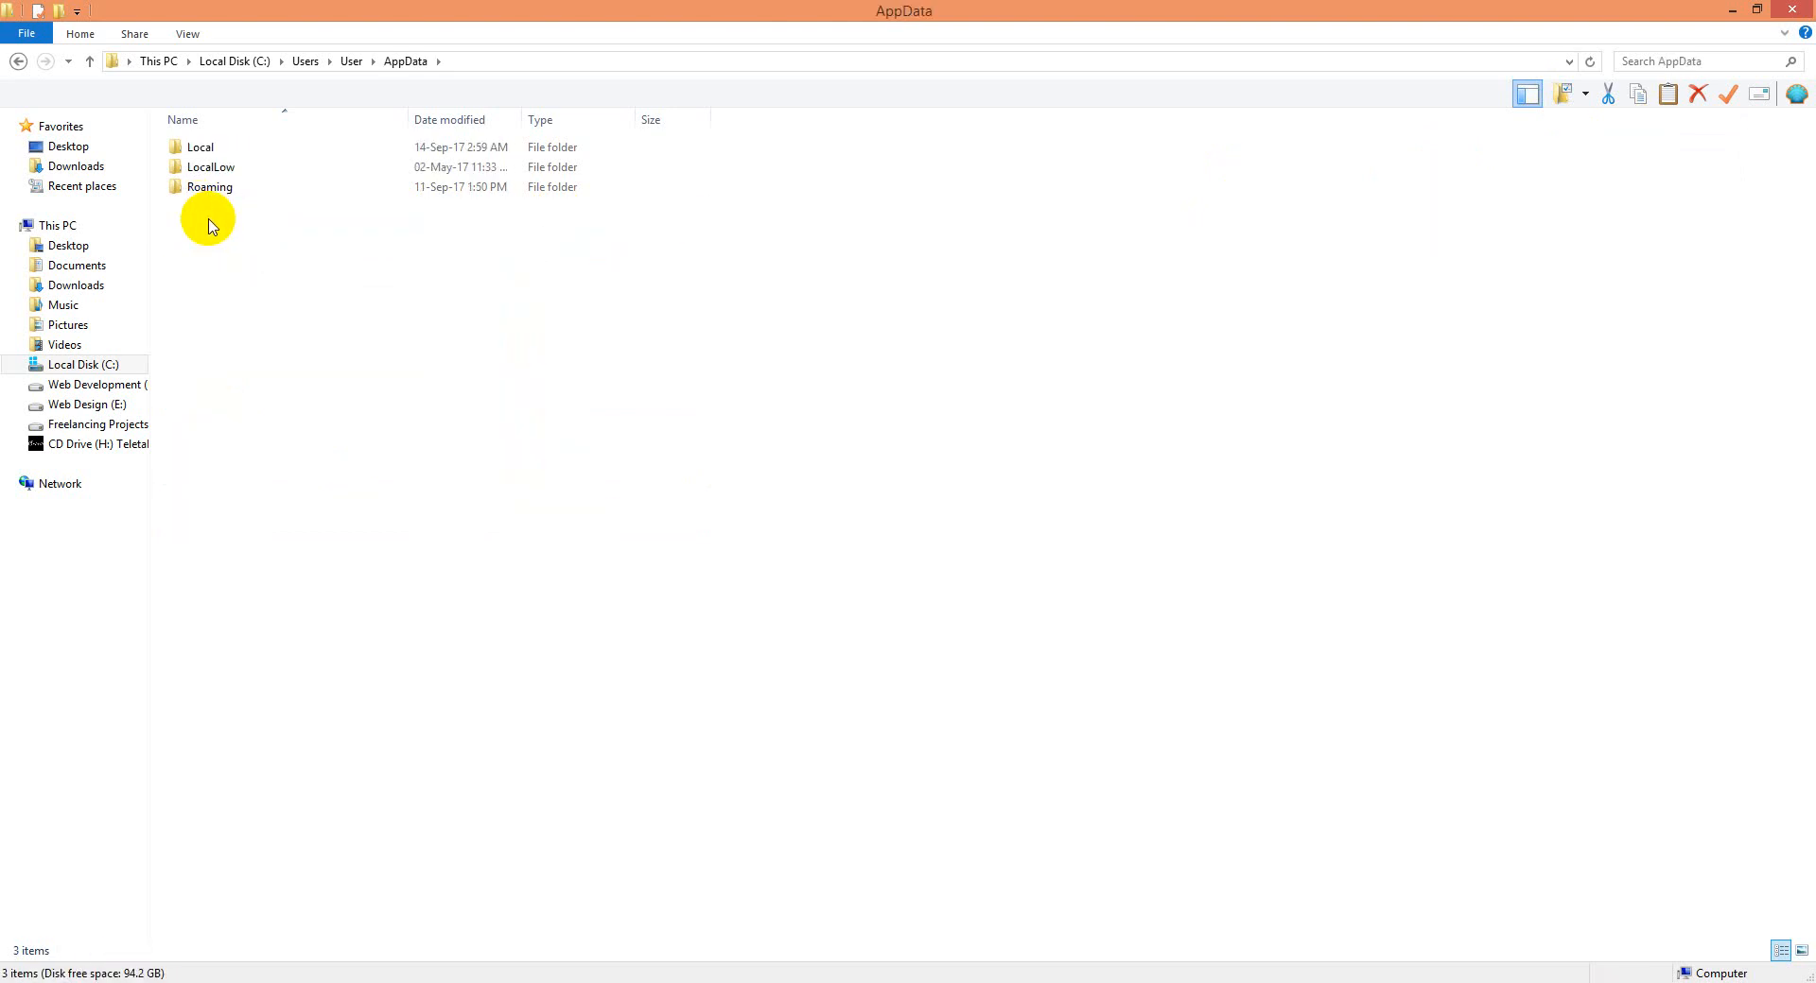
{"action": "left_click", "coordinate": [210, 187]}
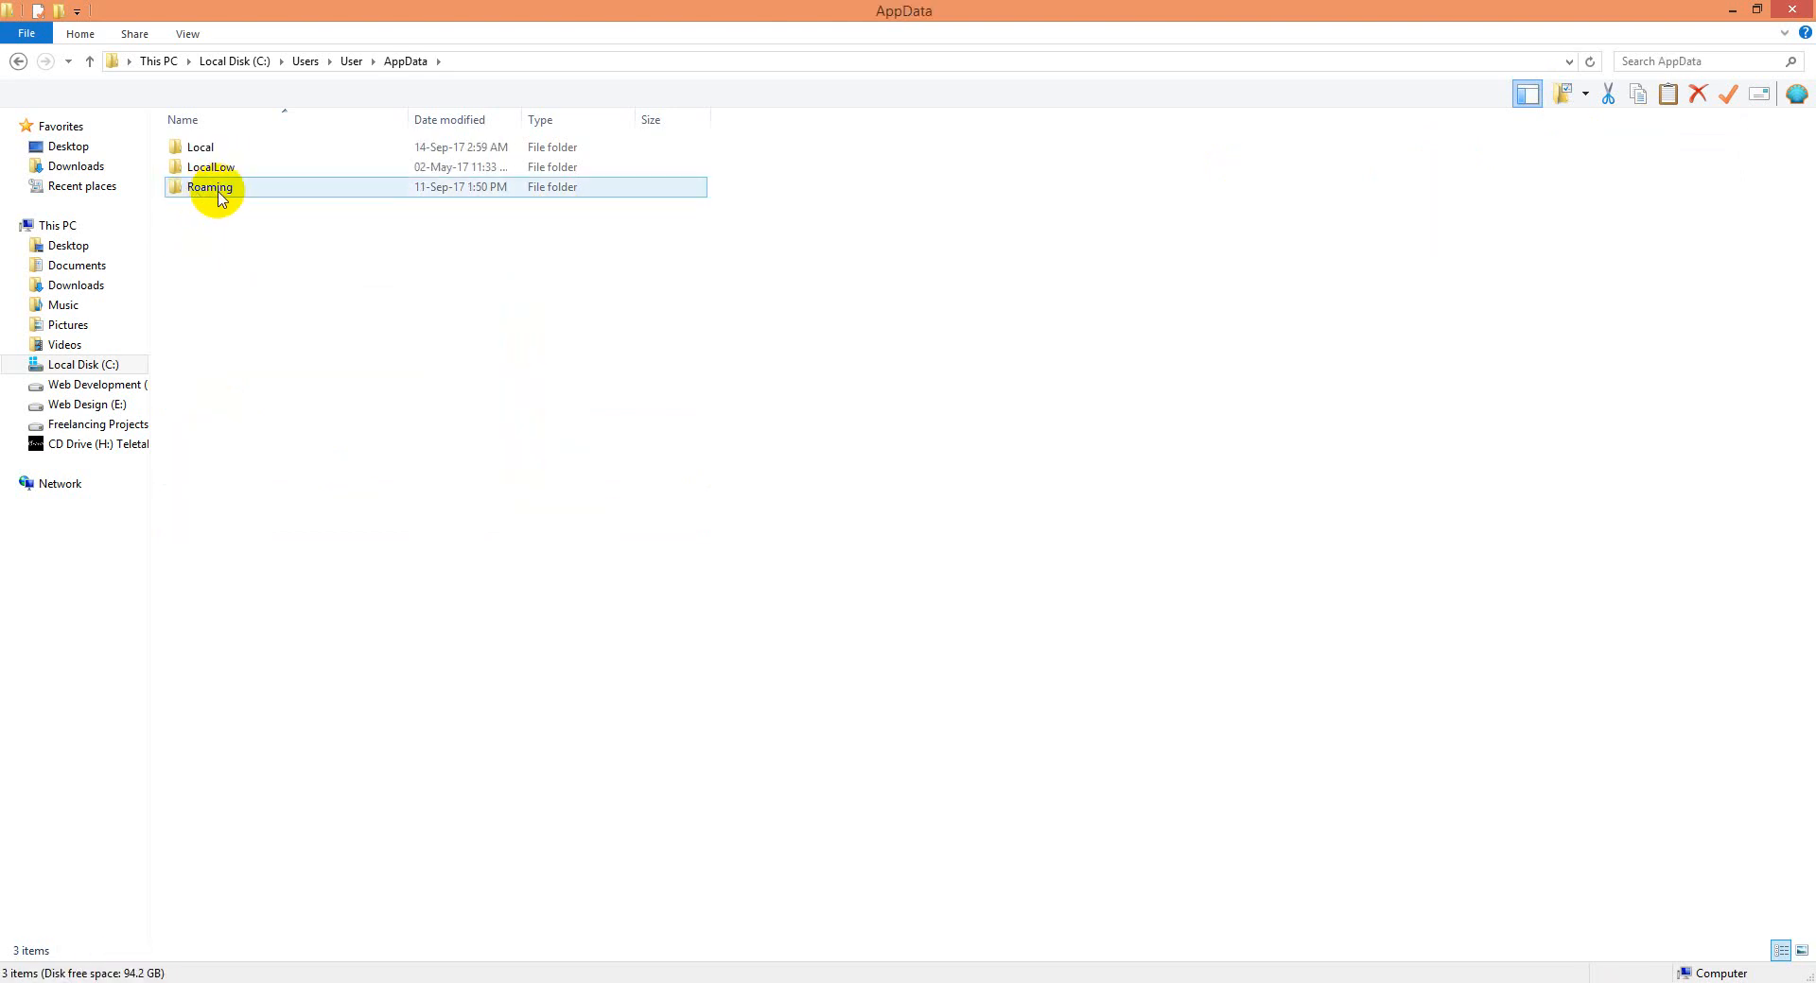
{"action": "double_click", "coordinate": [210, 187]}
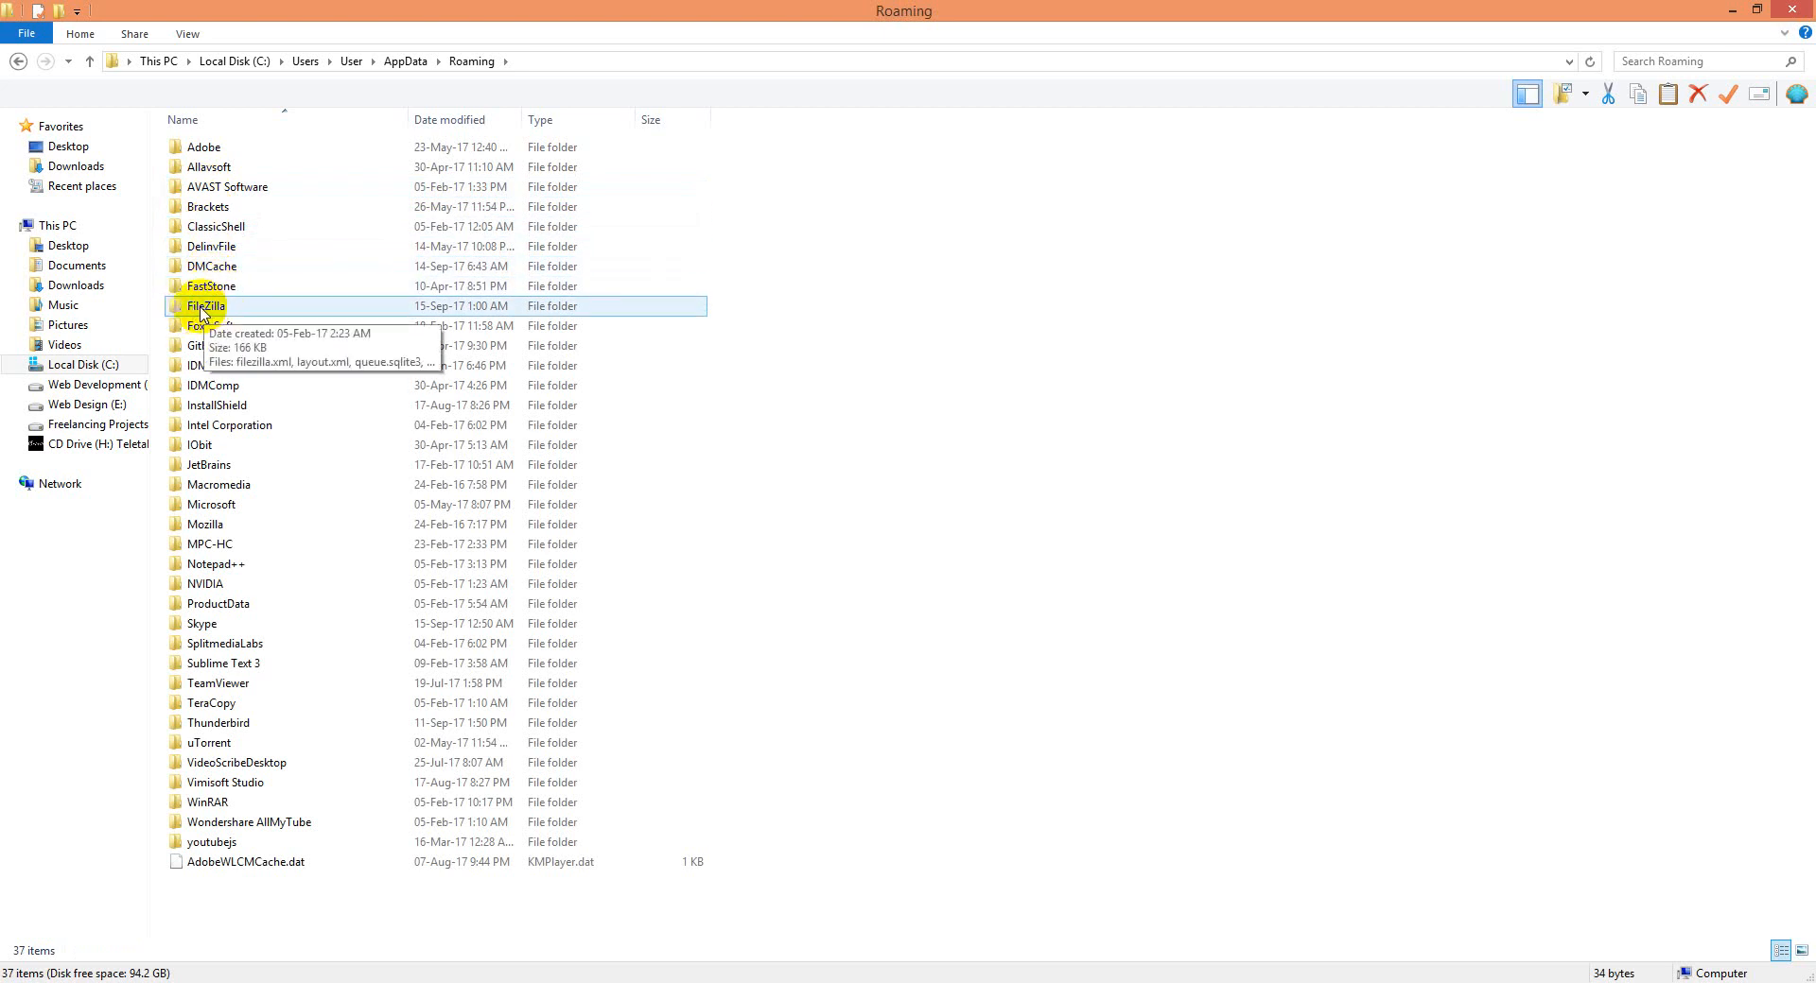
{"action": "double_click", "coordinate": [206, 307]}
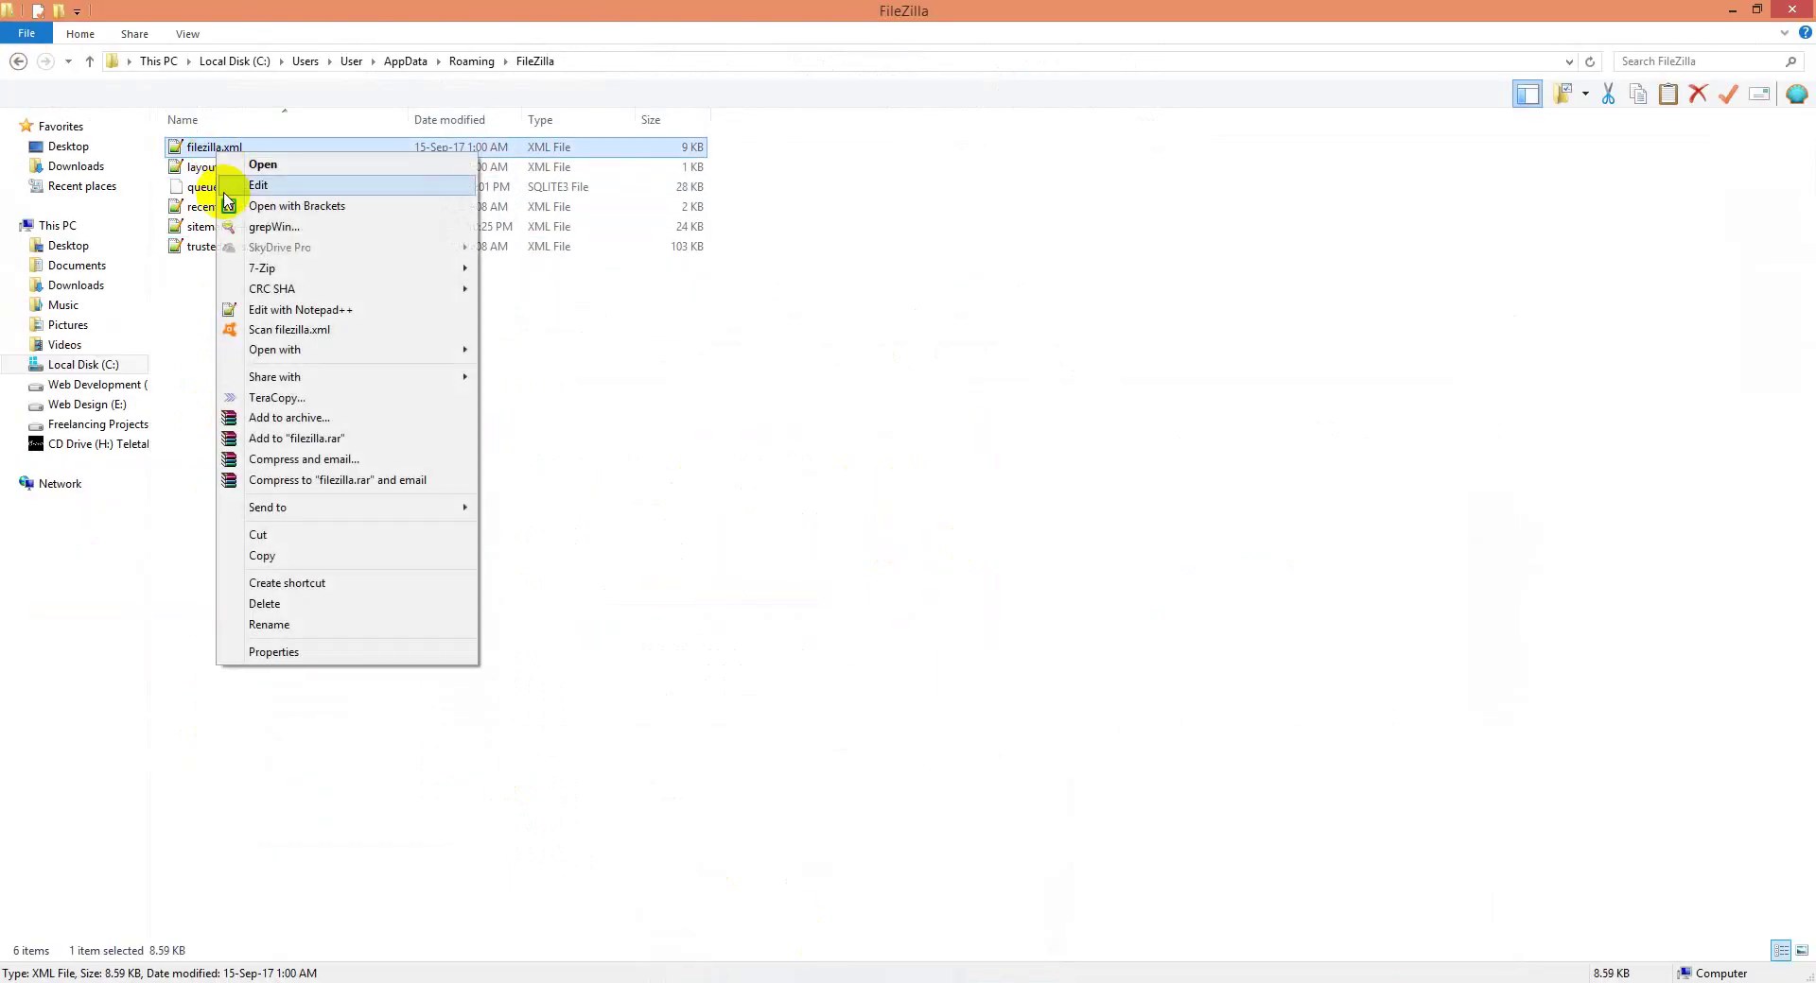
{"action": "left_click", "coordinate": [265, 603]}
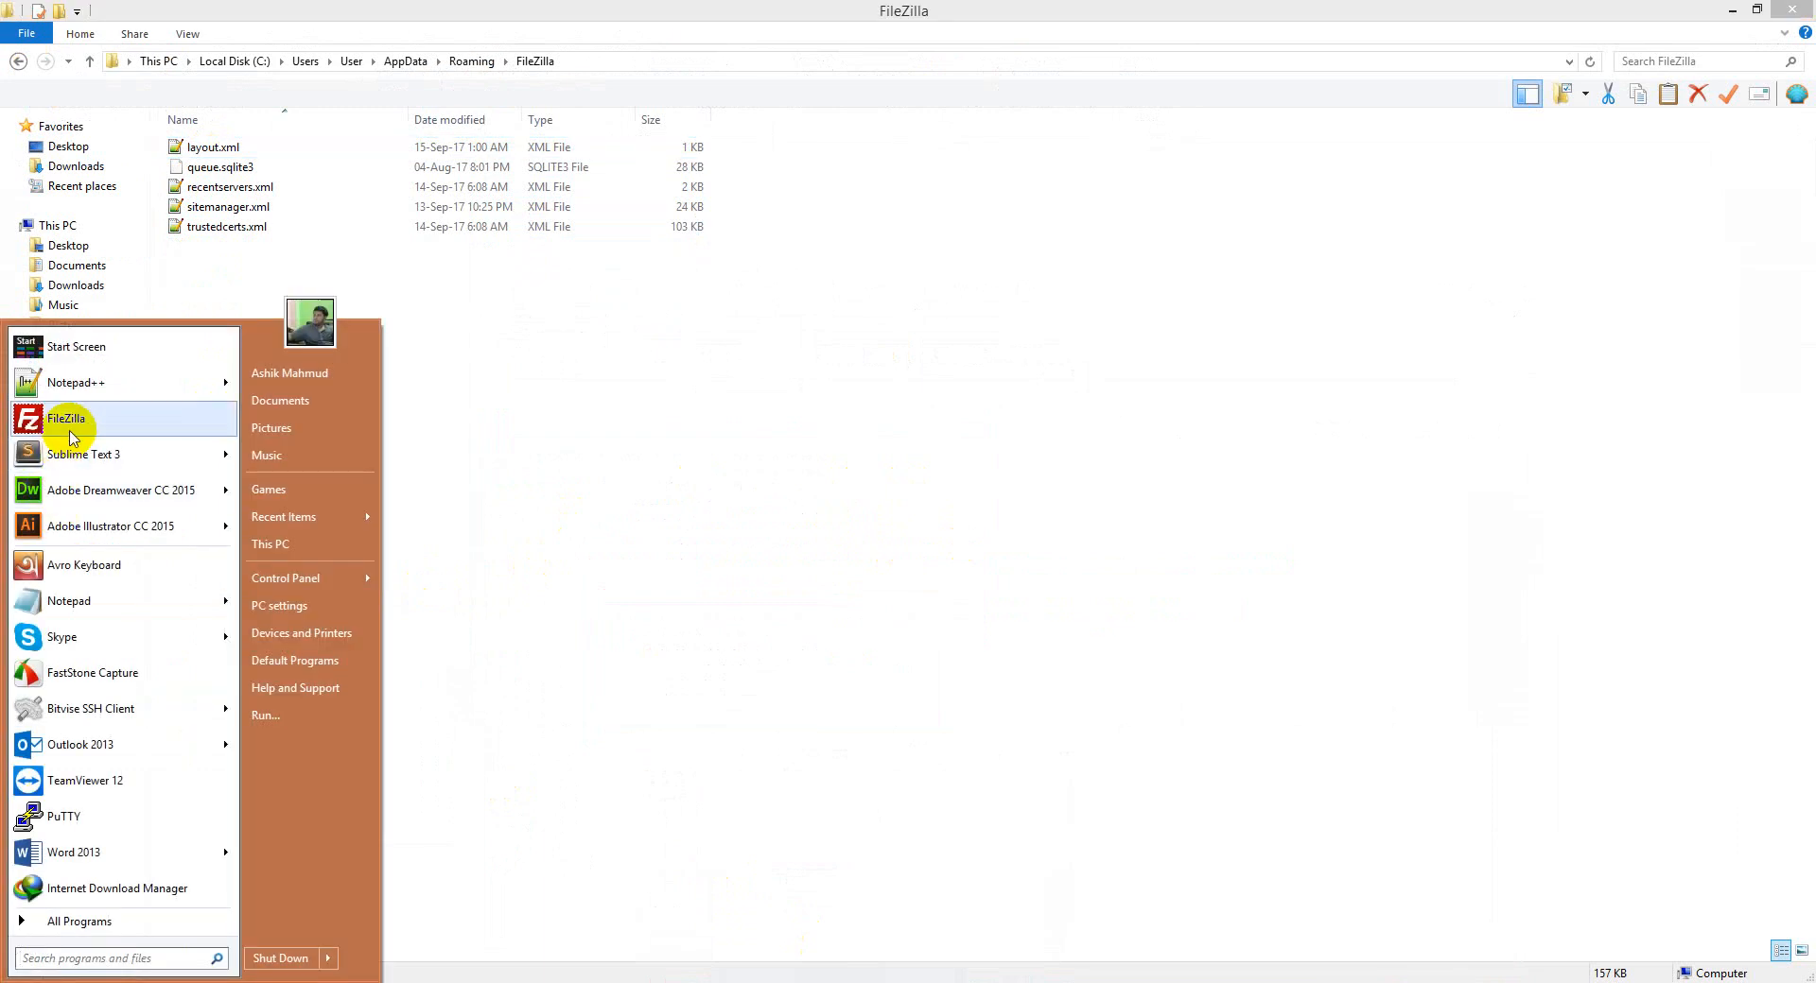
Relaunch FileZilla from the Start menu and dismiss its welcome dialog, with no offset error
{"action": "left_click", "coordinate": [67, 418]}
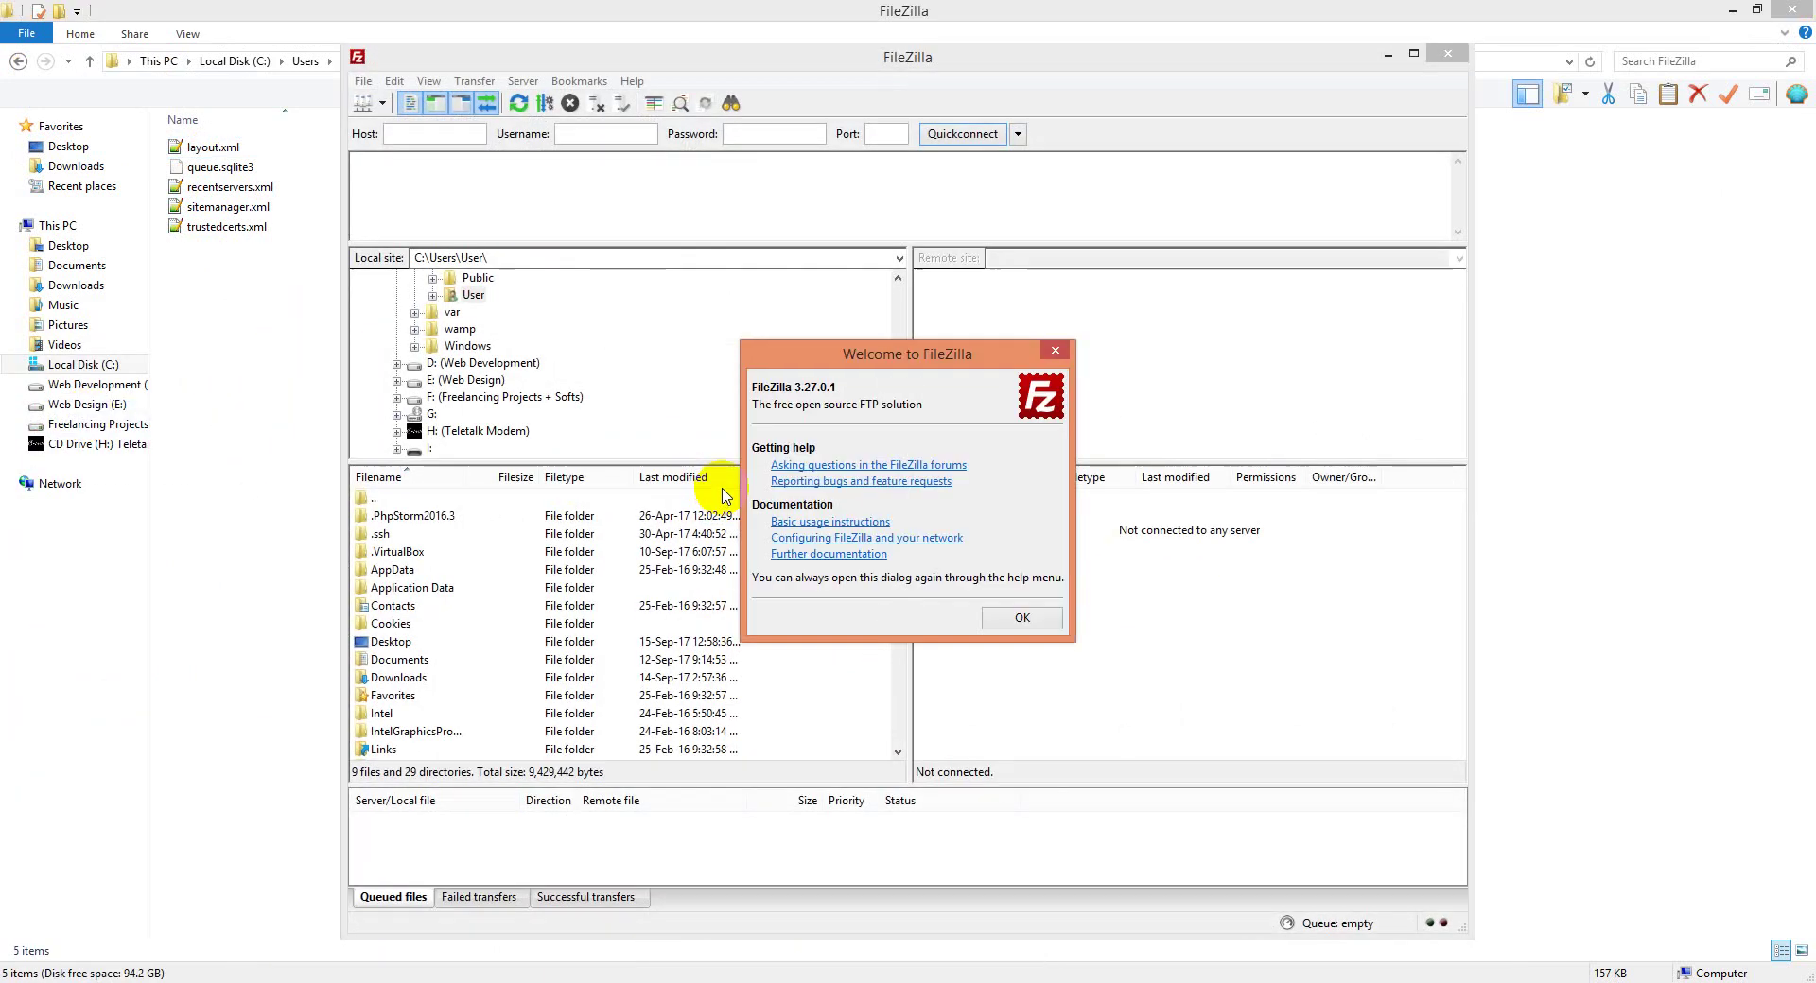
{"action": "left_click", "coordinate": [1019, 616]}
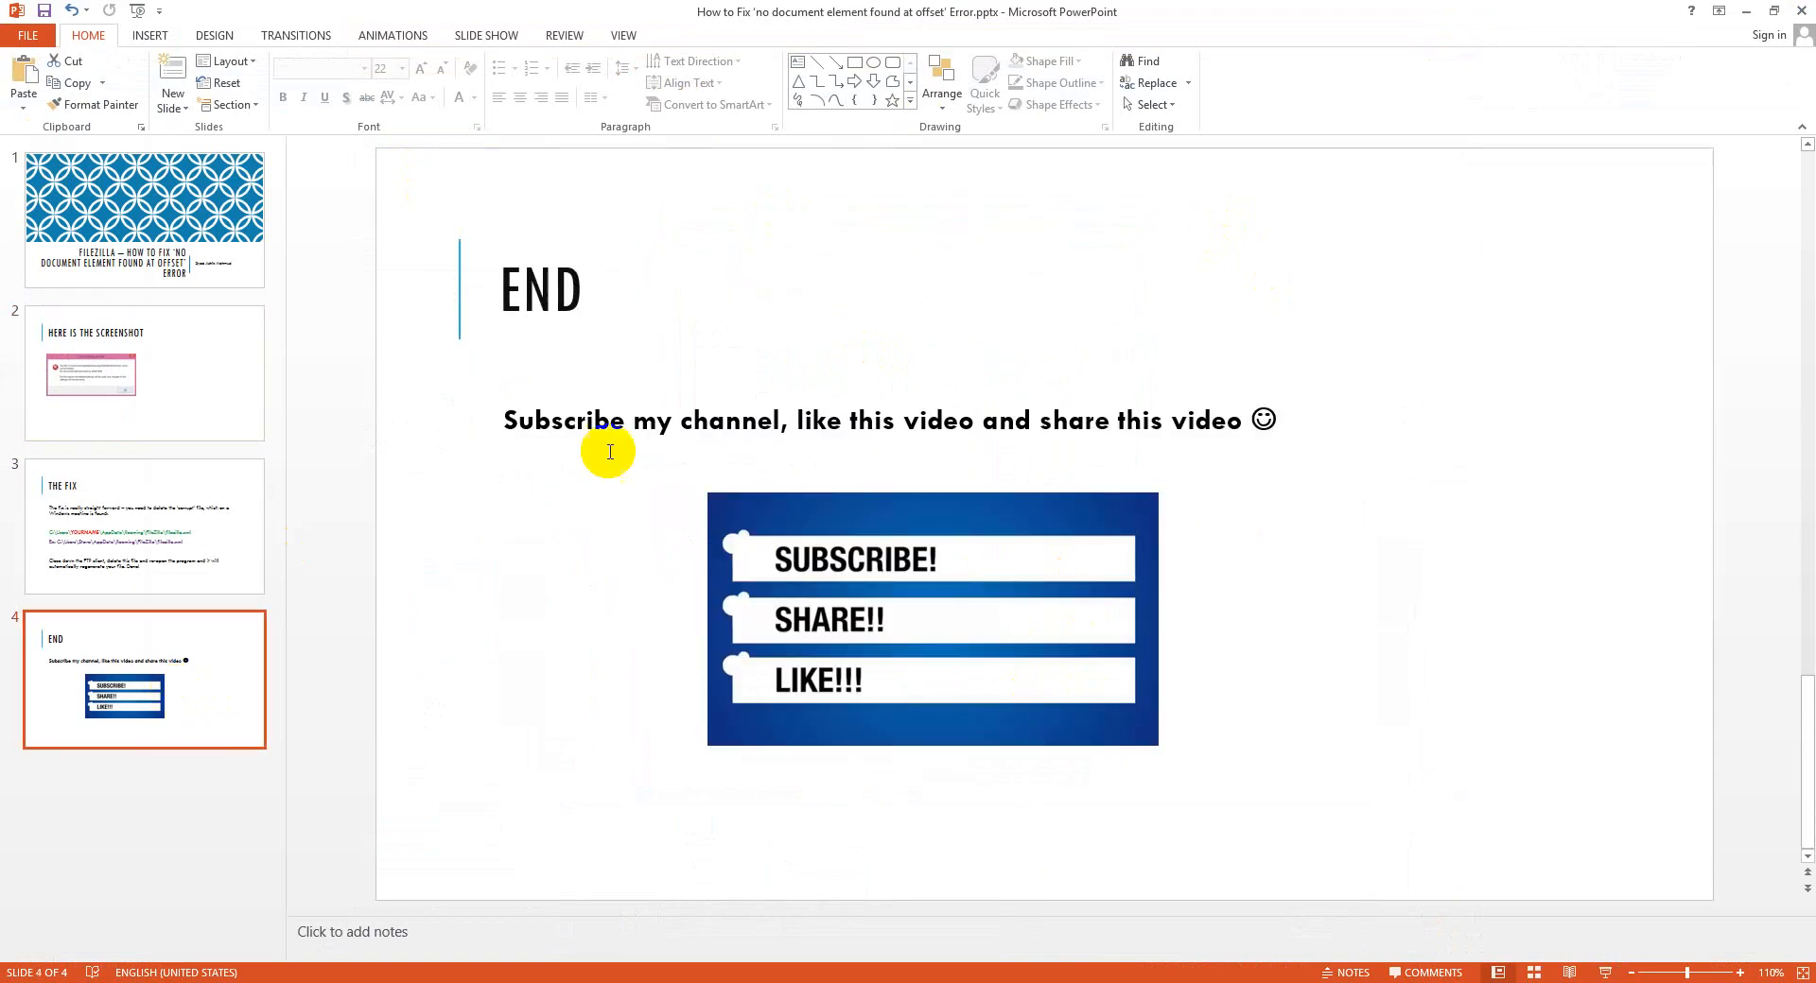
{"action": "mouse_move", "coordinate": [582, 467]}
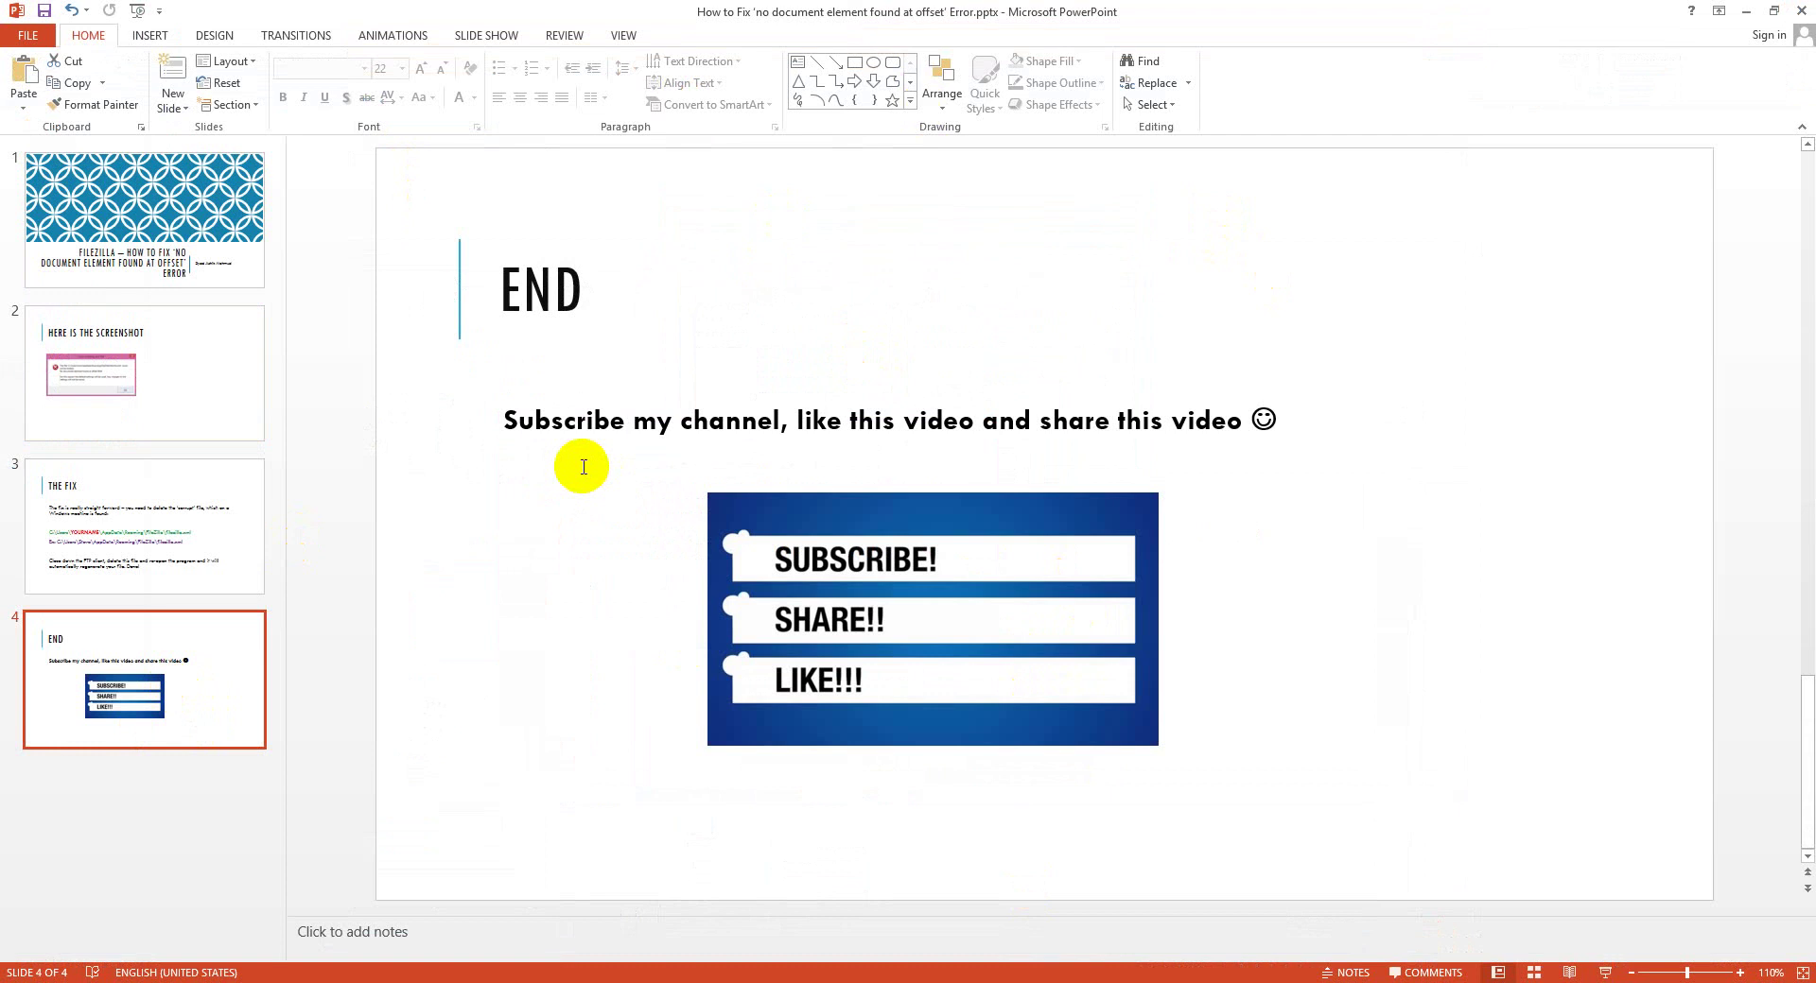
{"action": "mouse_move", "coordinate": [583, 467]}
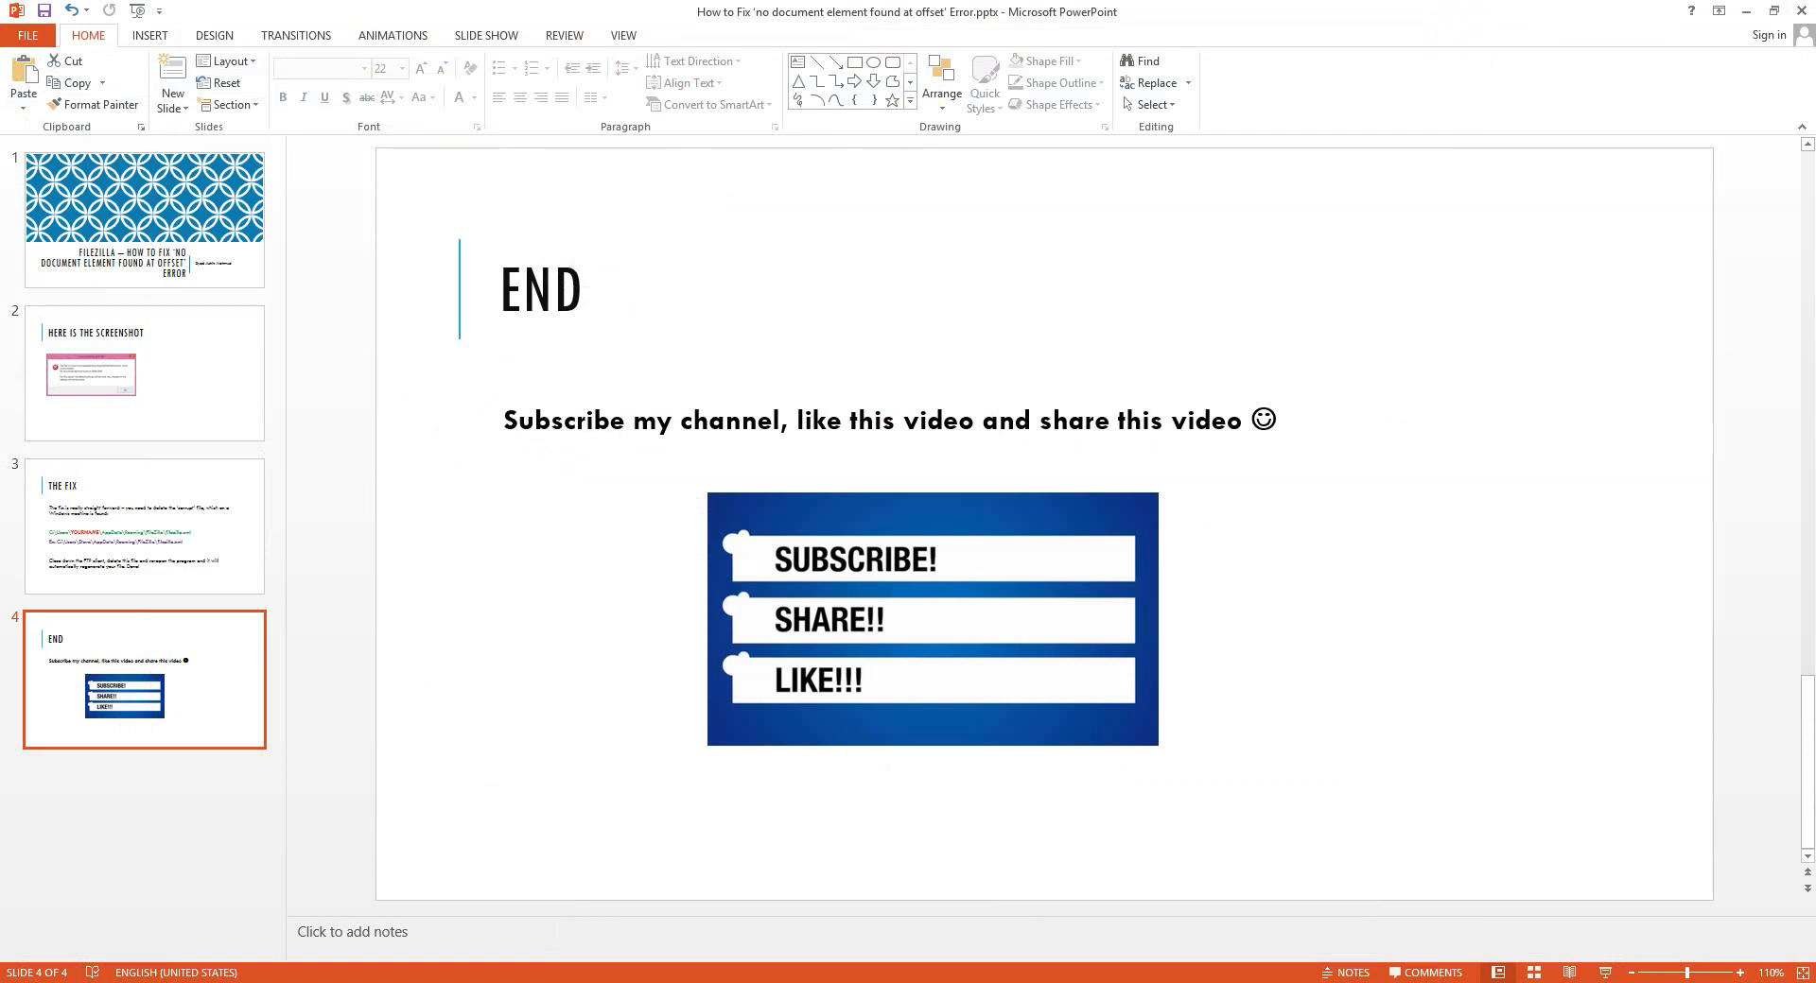